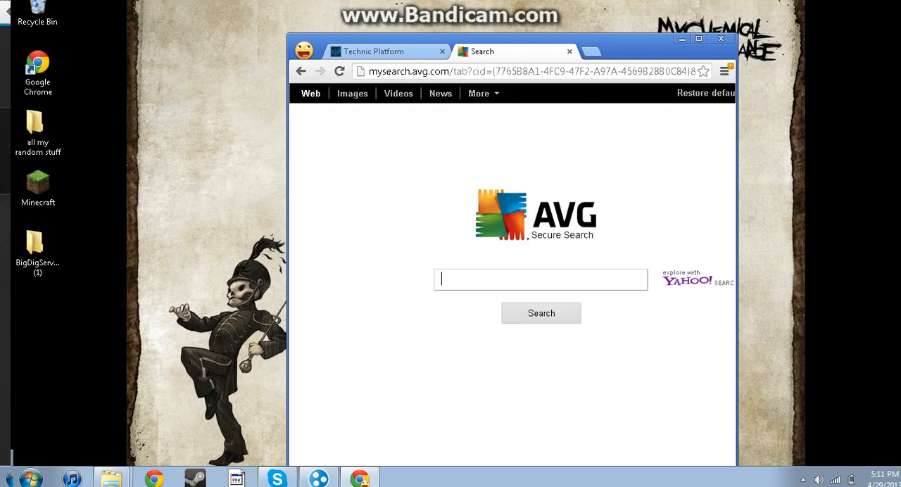
Search the web for Hamachi and open the LogMeIn Hamachi download page.
type("Hmach")
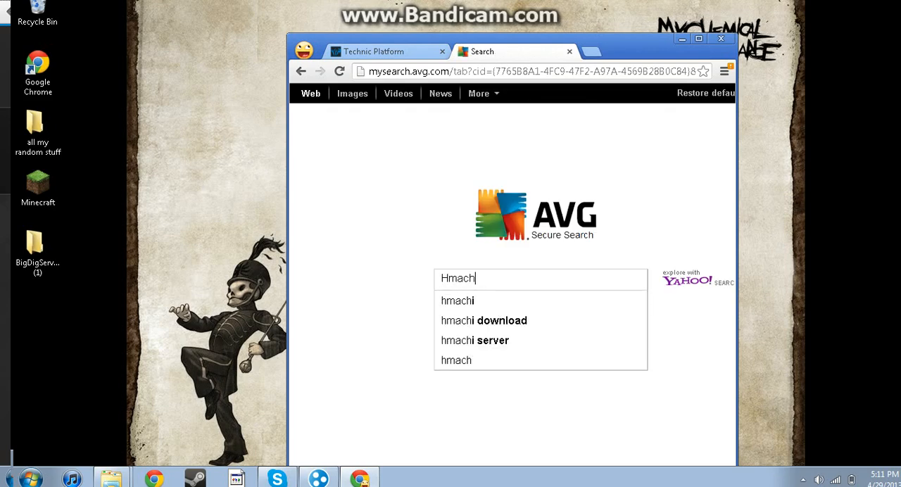
type("Hamchi")
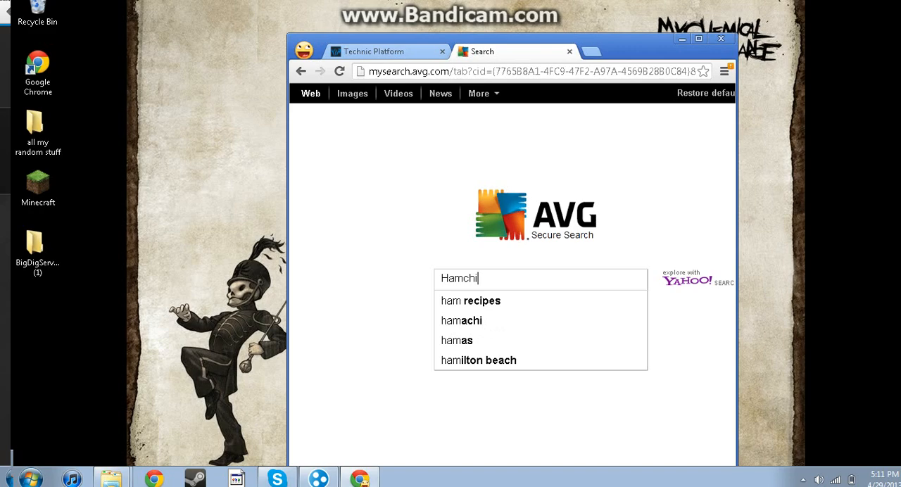
key("Return")
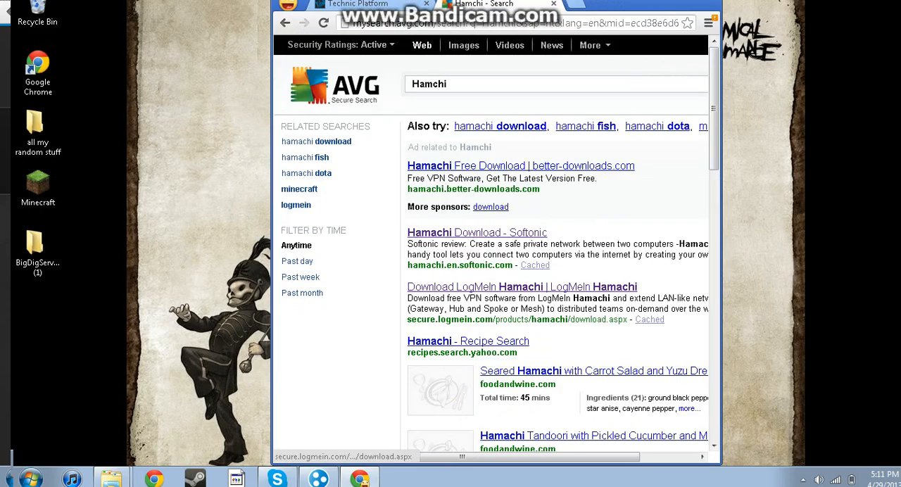
left_click(523, 287)
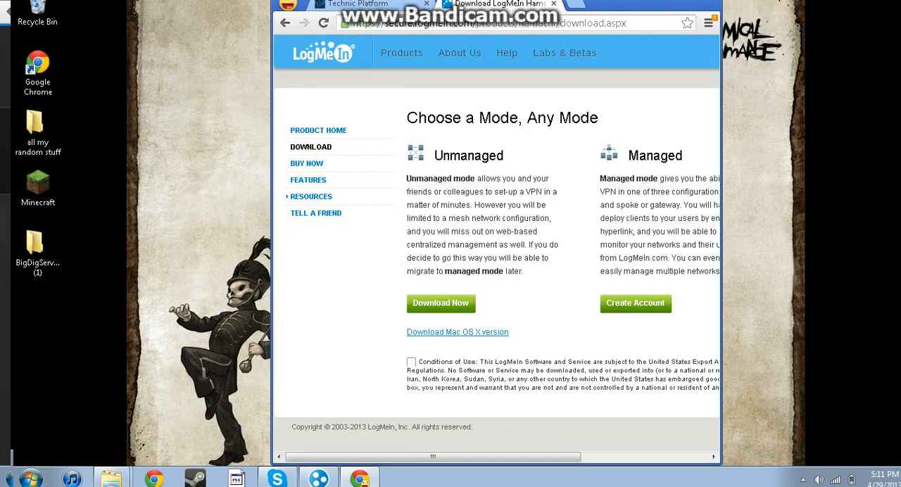
left_click(486, 23)
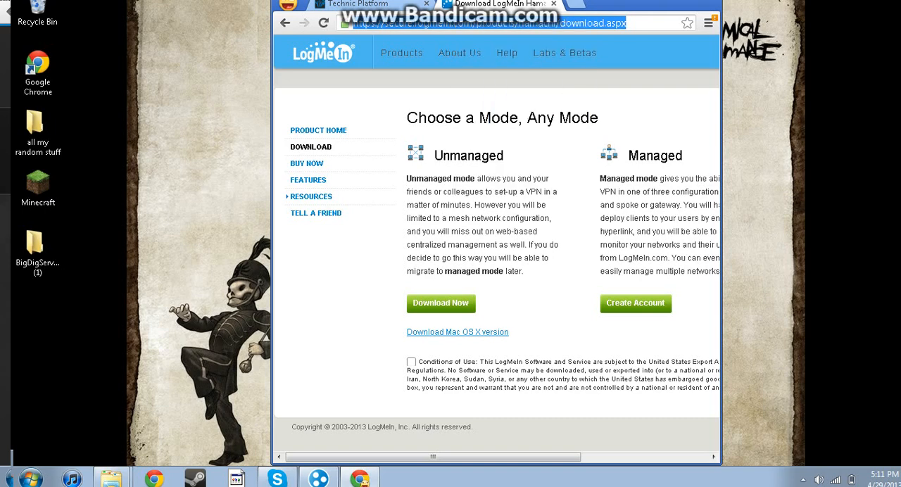
left_click(9, 477)
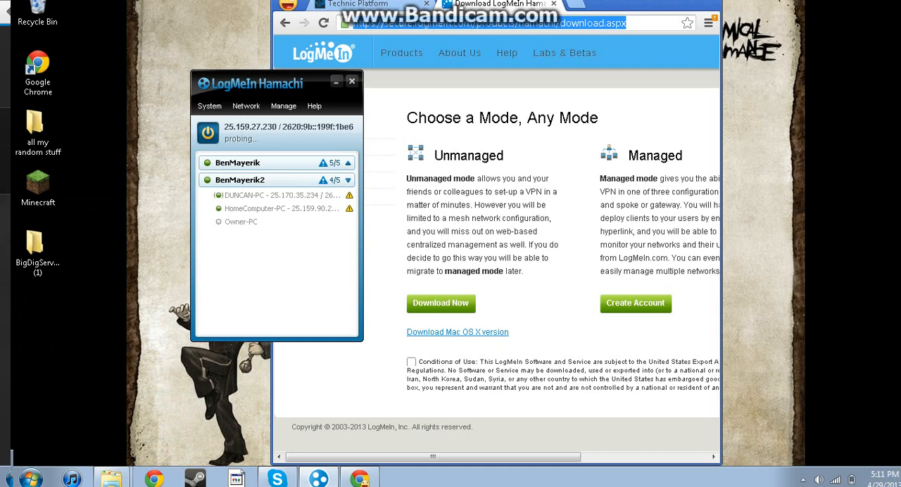
Switch LogMeIn Hamachi offline with its power button.
left_click(207, 132)
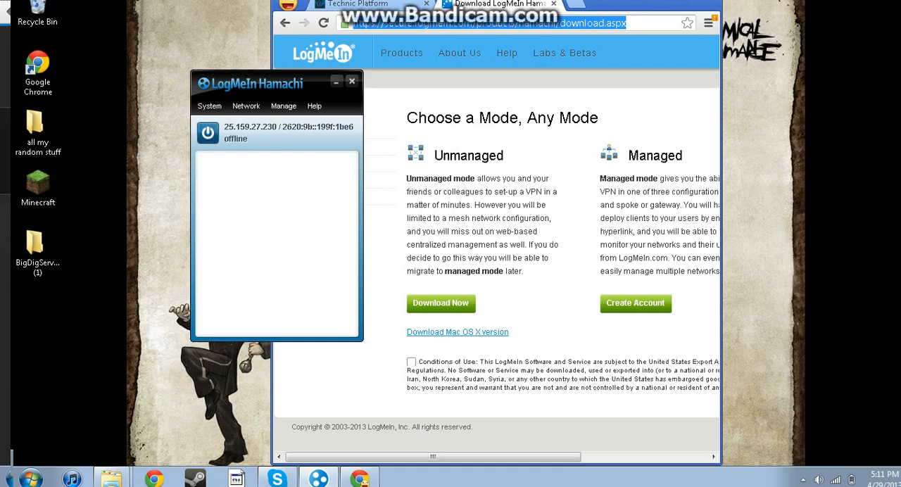
mouse_move(207, 133)
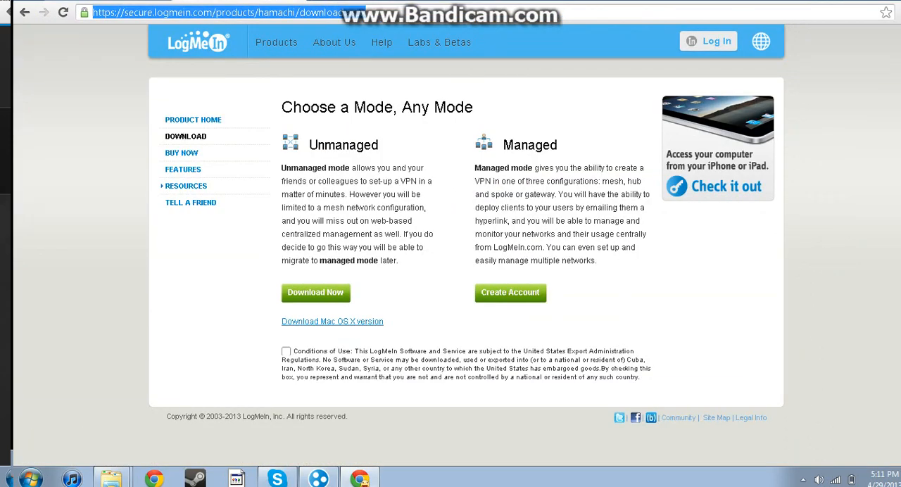
Search the web for Technic and open the Technic Platform website.
left_click(281, 13)
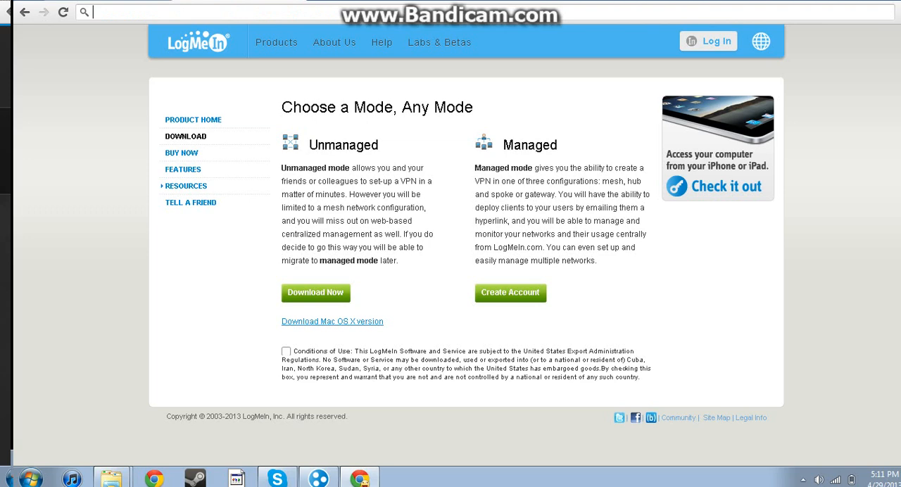
type("Ted")
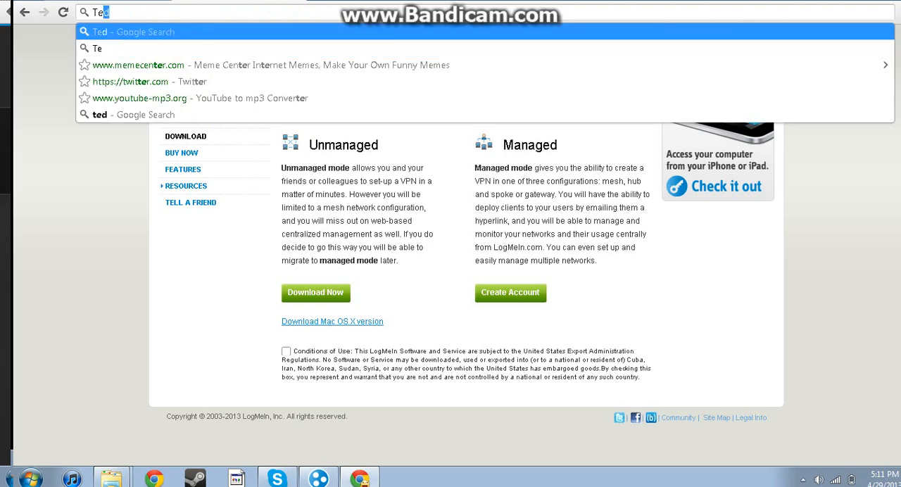
type("Technocrat")
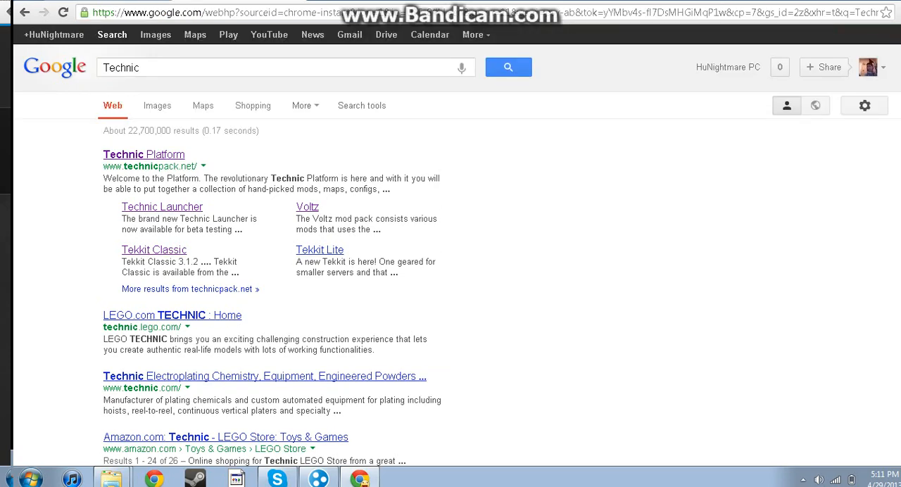
left_click(144, 154)
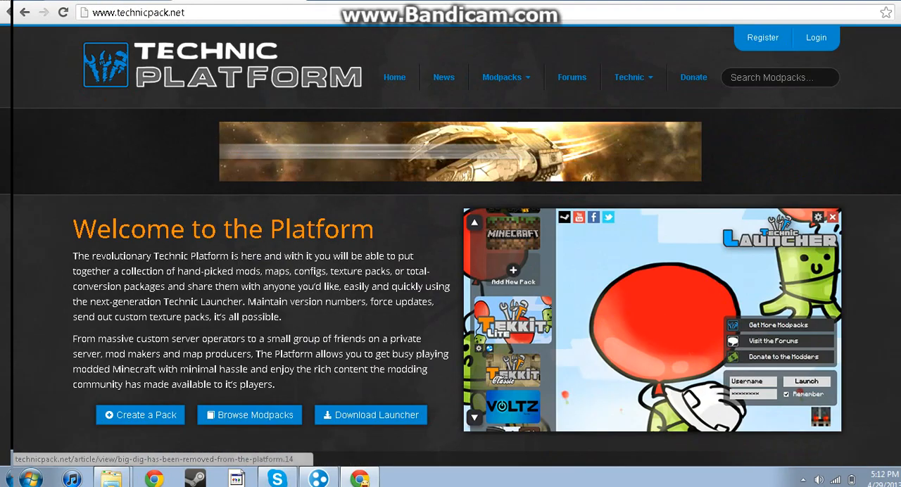
Browse modpacks to the Voltz page and download the Voltz Server 1.0.11 package.
left_click(502, 77)
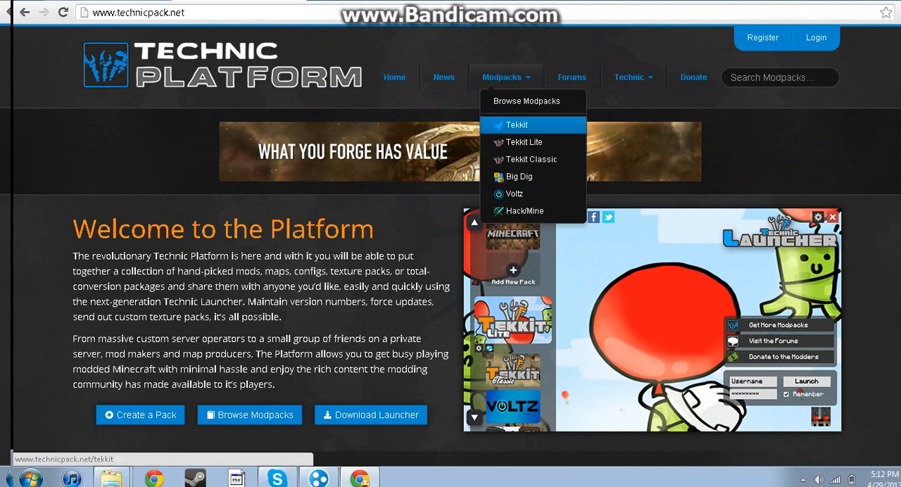
left_click(516, 124)
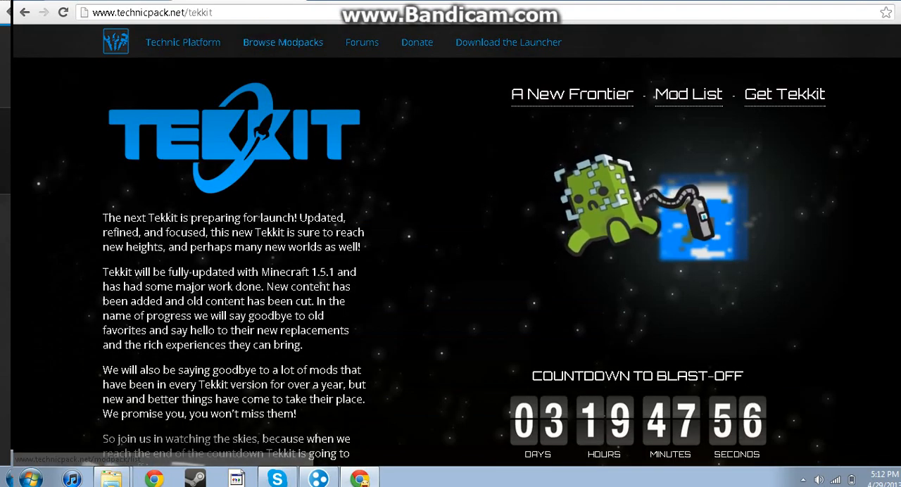
left_click(282, 42)
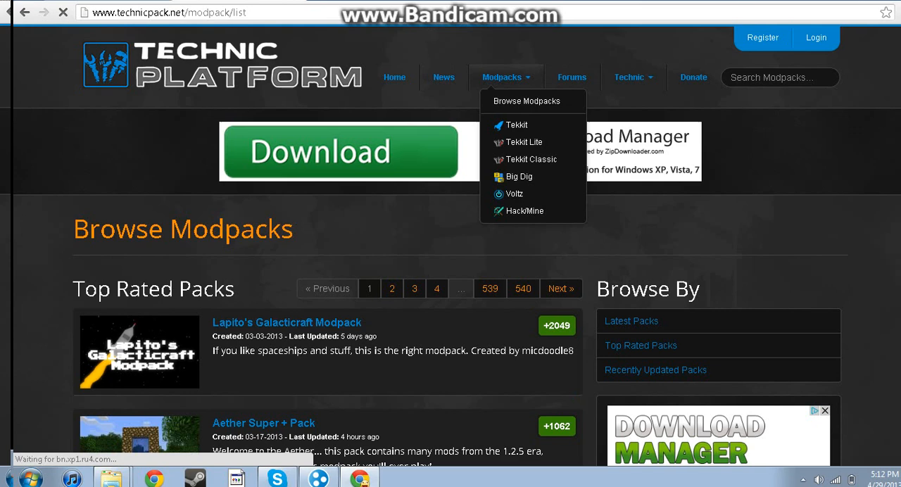
mouse_move(515, 193)
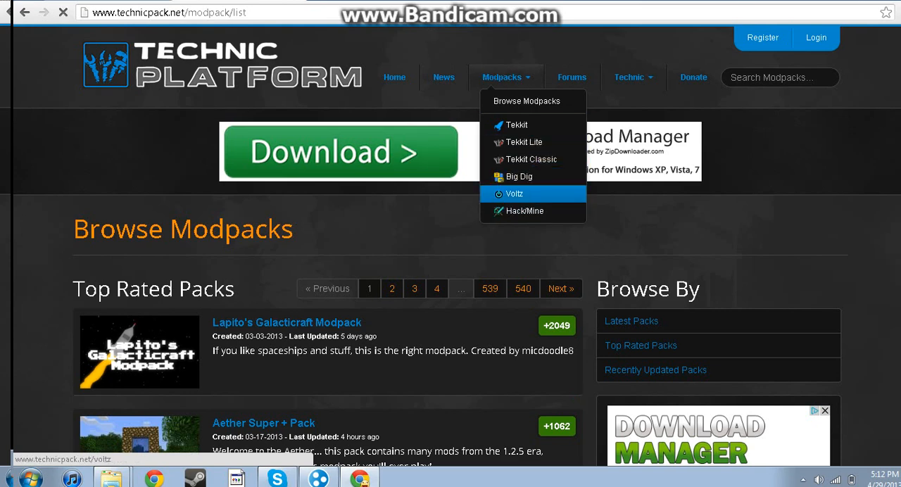
left_click(514, 194)
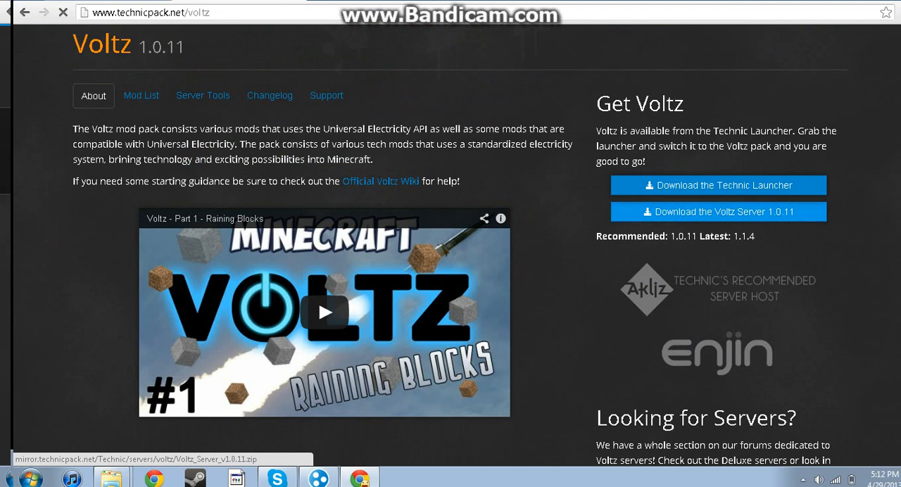
left_click(717, 211)
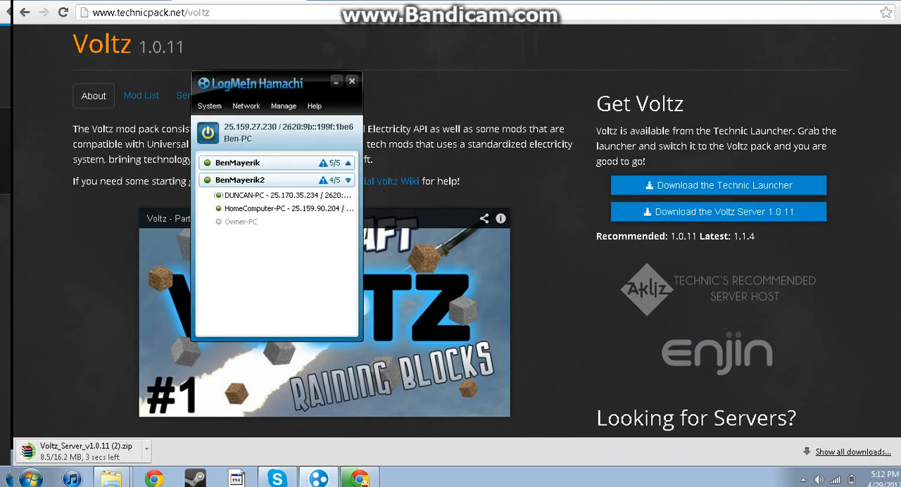
left_click(353, 81)
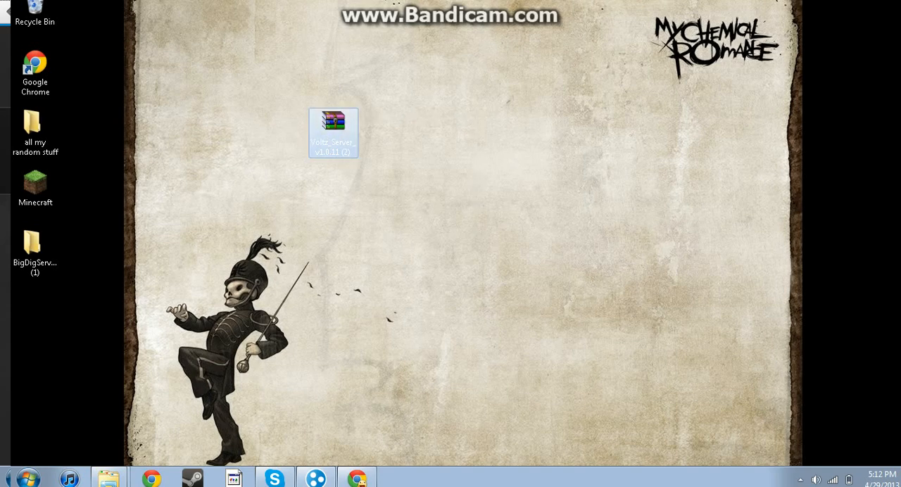
Extract the Voltz_Server zip with WinRAR into a Voltz_Server_v1.0.11 (2) desktop folder.
right_click(333, 132)
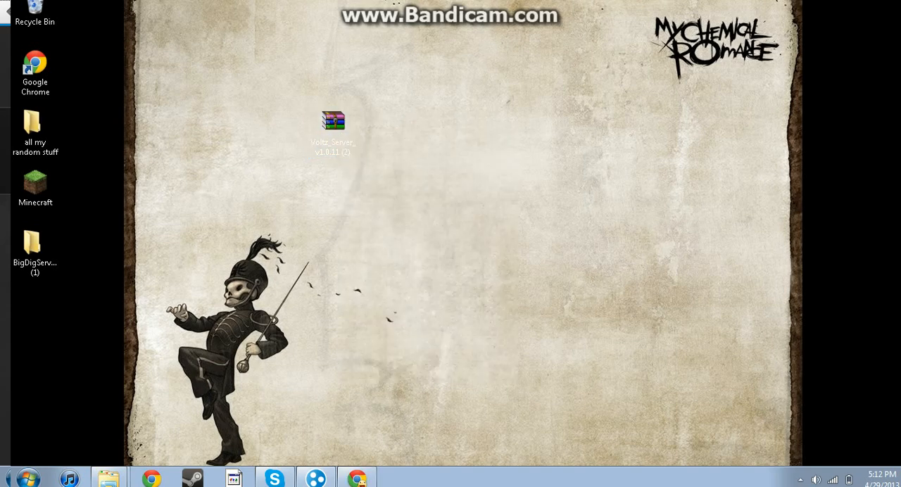
mouse_move(333, 121)
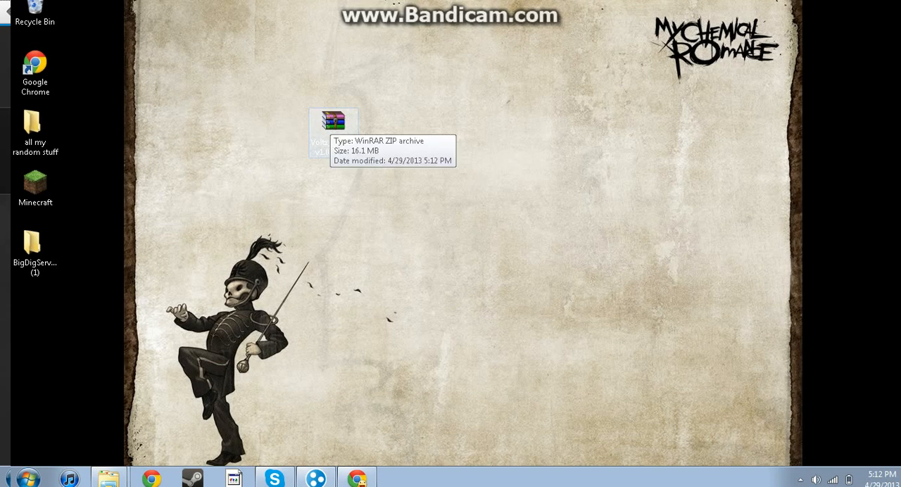
right_click(332, 132)
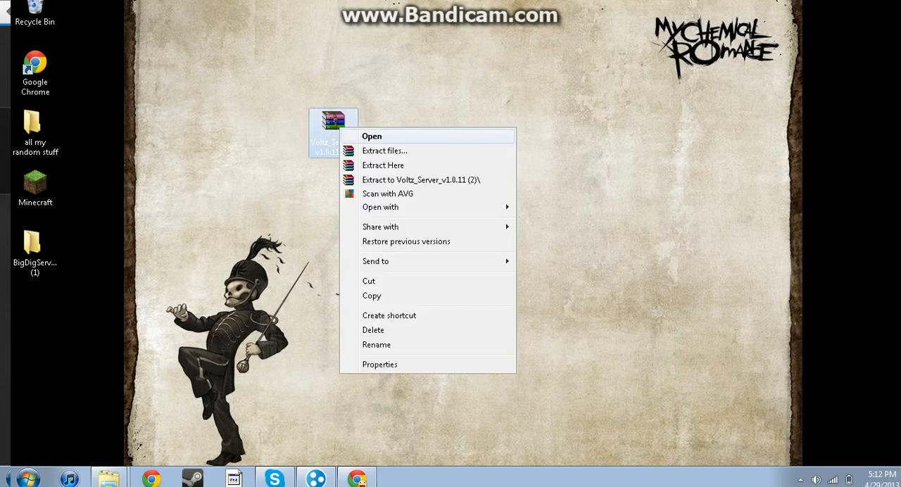
left_click(384, 151)
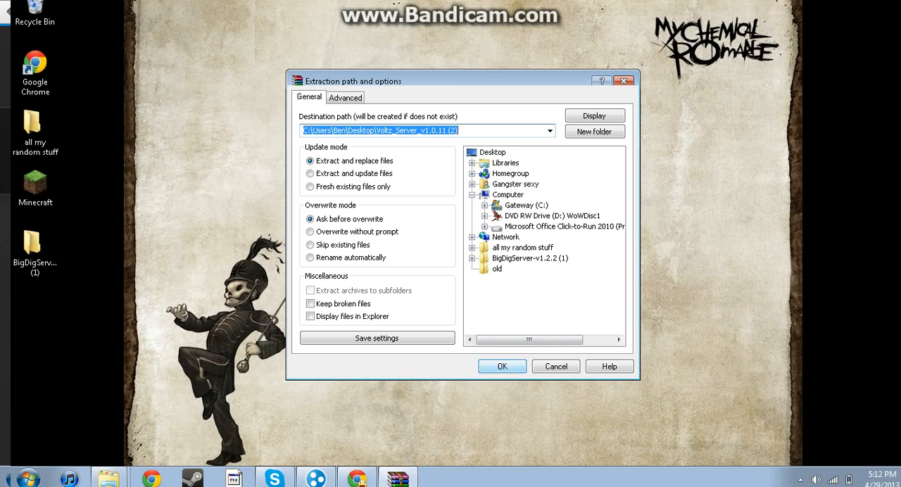
left_click(502, 366)
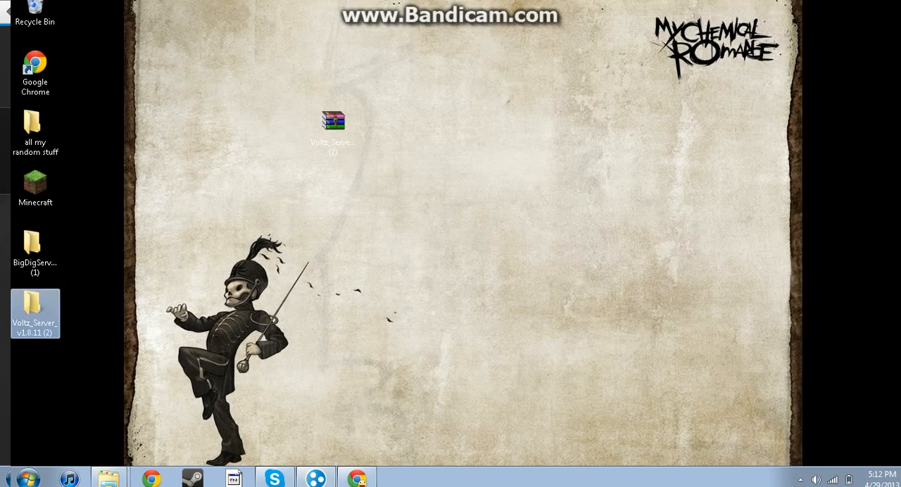
Open the extracted Voltz server folder and run its launch batch file.
double_click(35, 312)
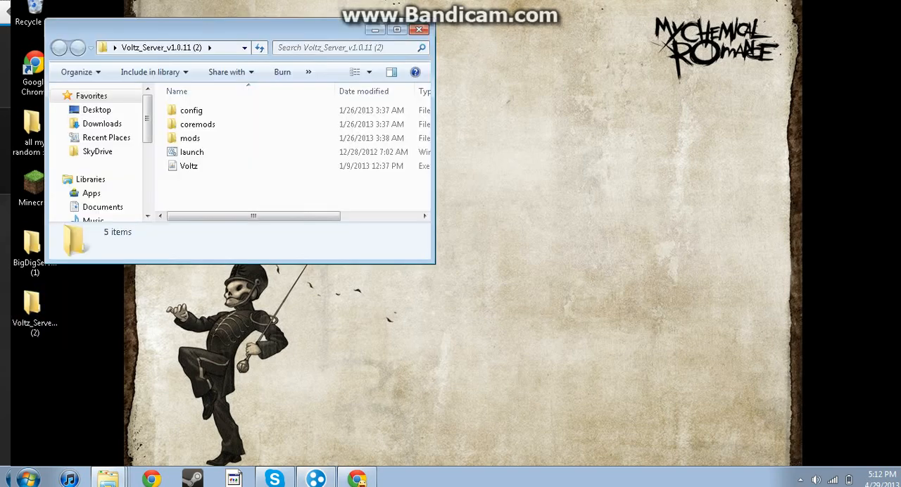
key("ctrl+a")
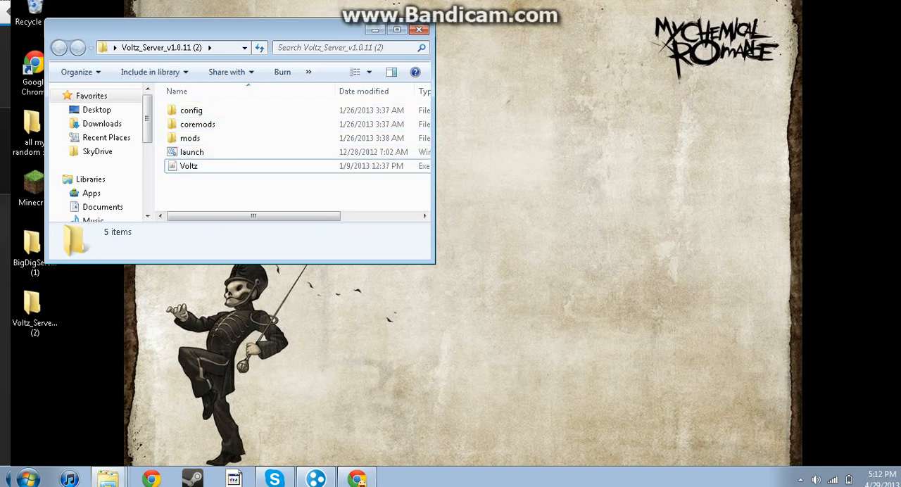
double_click(191, 151)
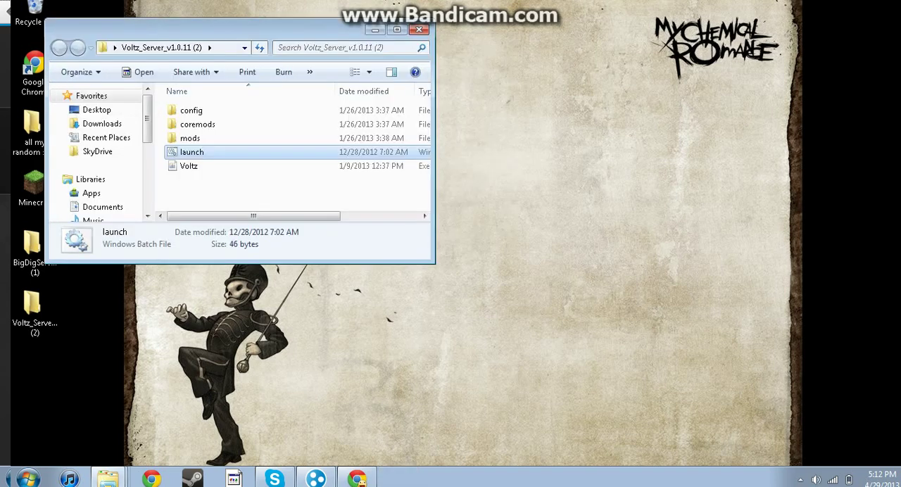
left_click(189, 165)
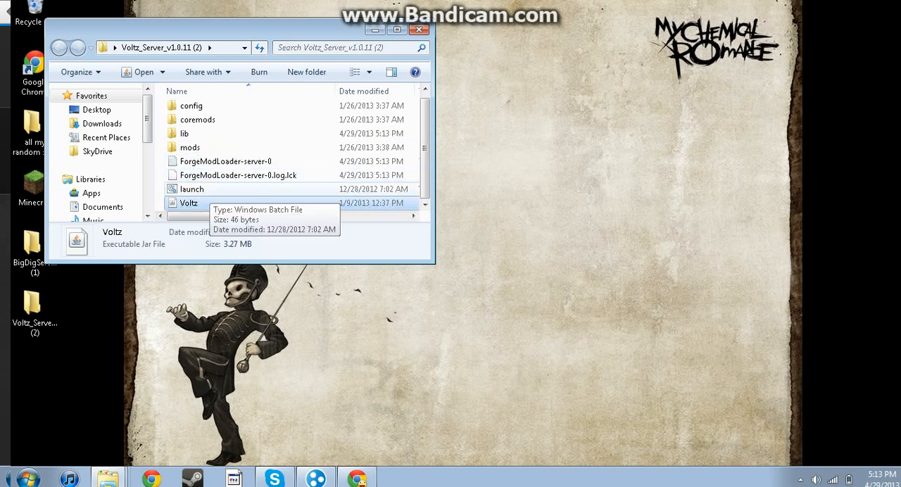
double_click(191, 189)
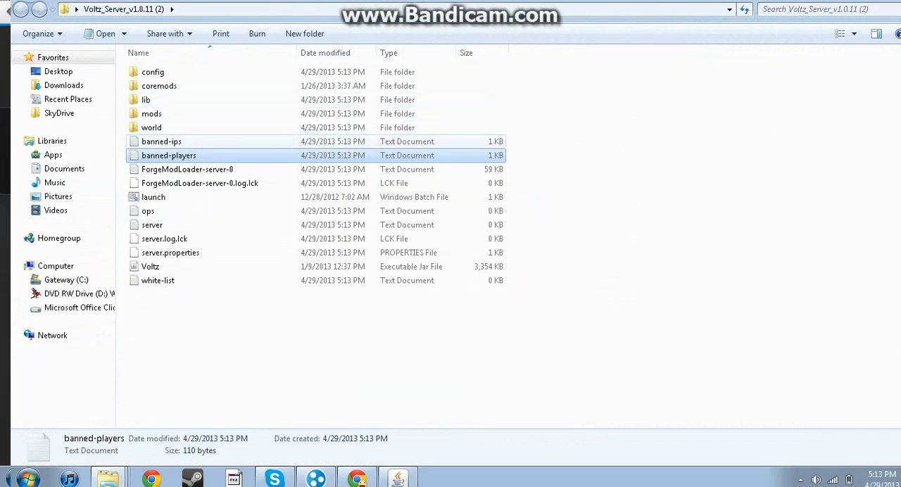
left_click(151, 127)
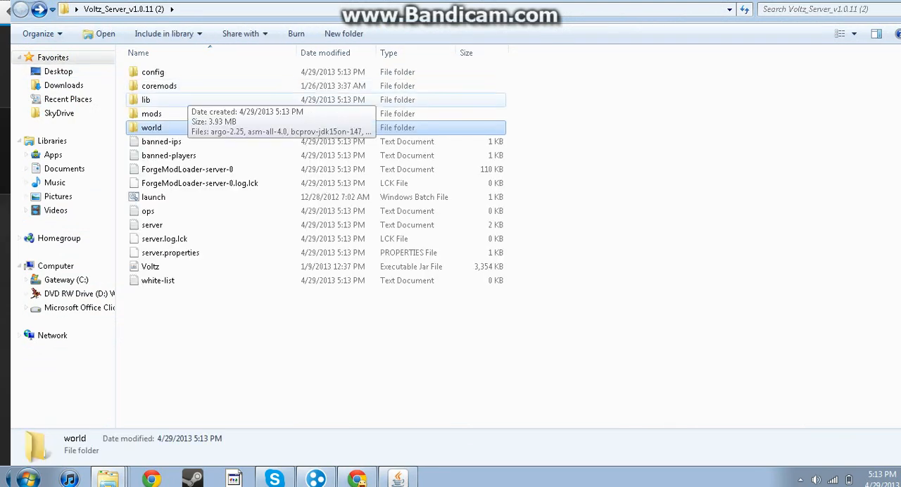
double_click(151, 113)
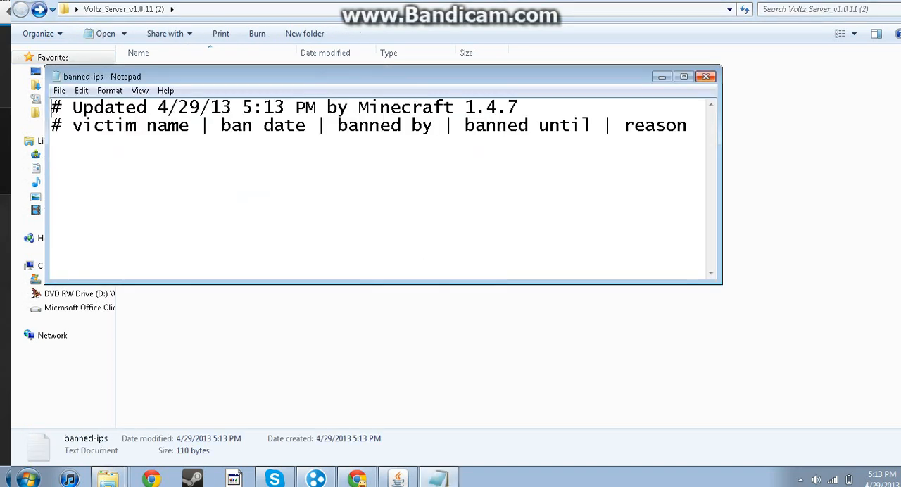
left_click(705, 76)
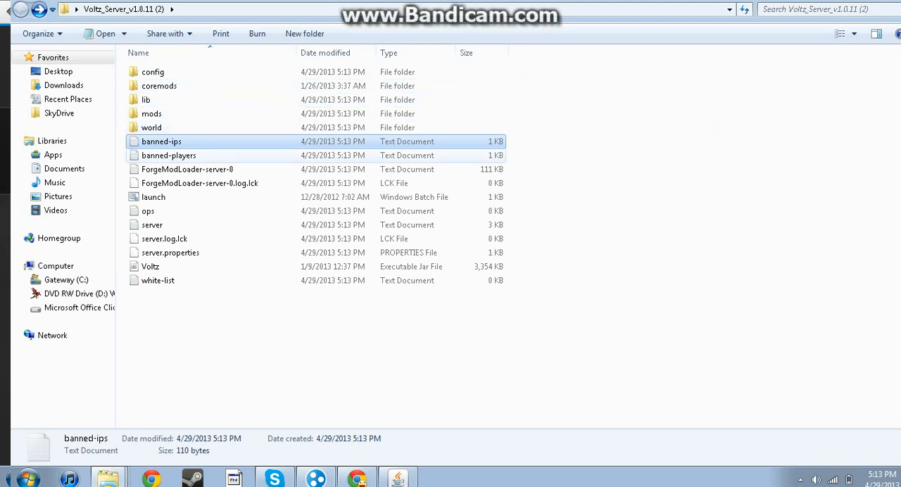
left_click(187, 169)
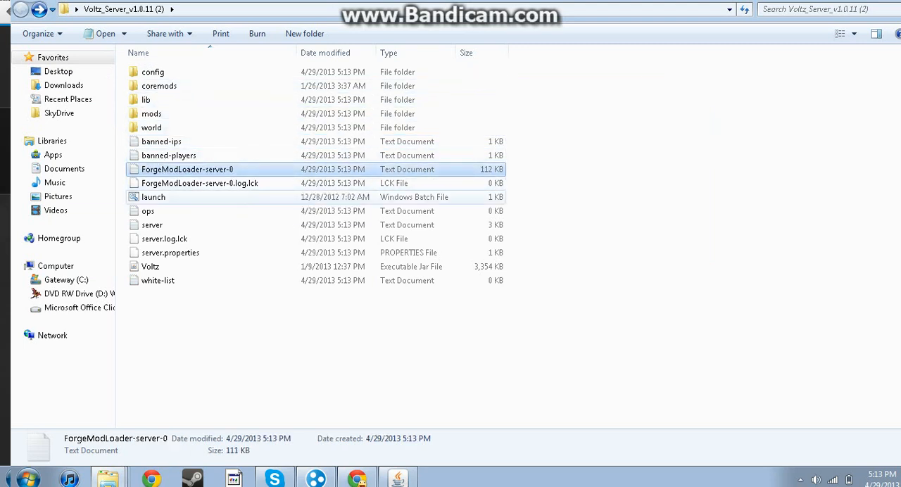
double_click(148, 211)
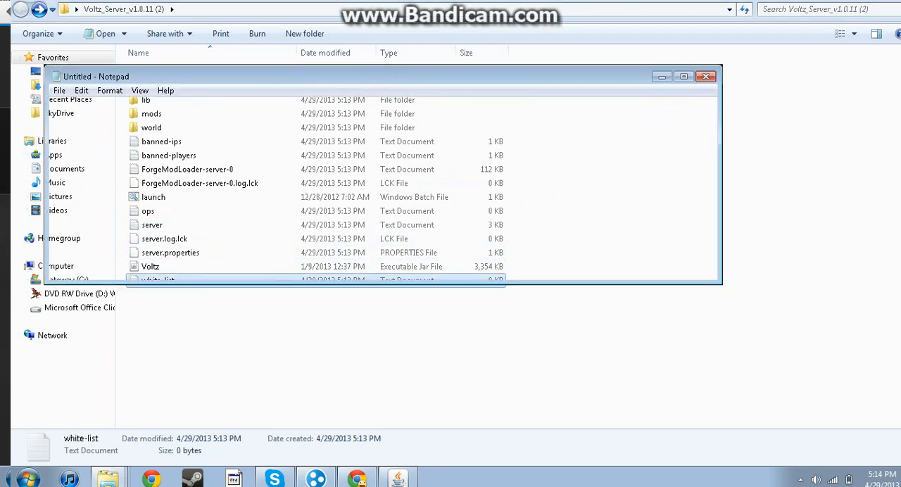
double_click(157, 279)
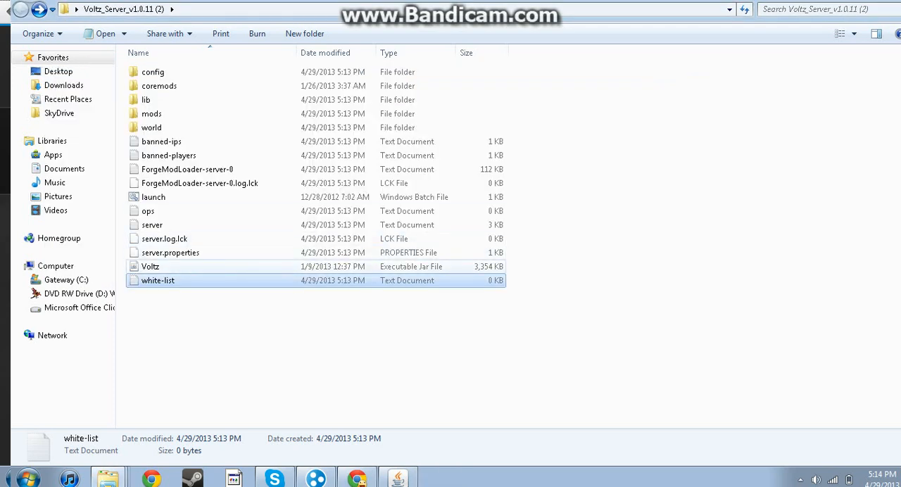
left_click(170, 252)
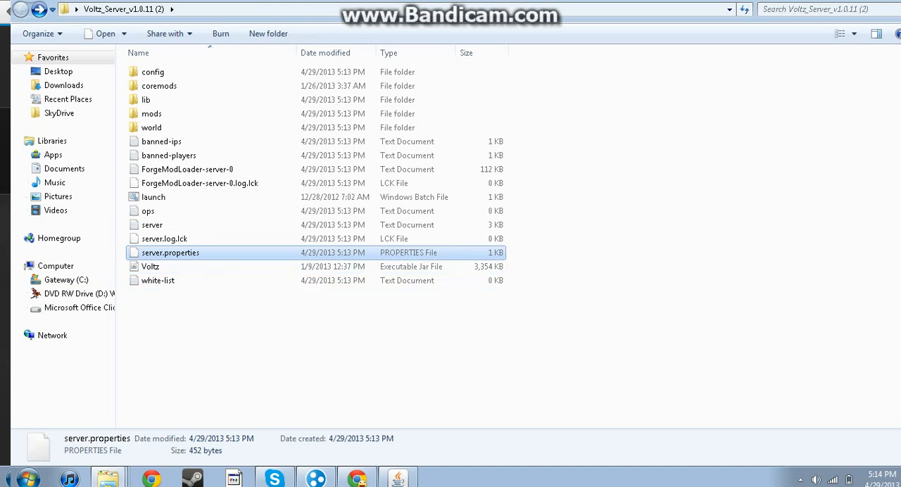
Open server.properties in Notepad without making it the default program, maximized.
double_click(170, 252)
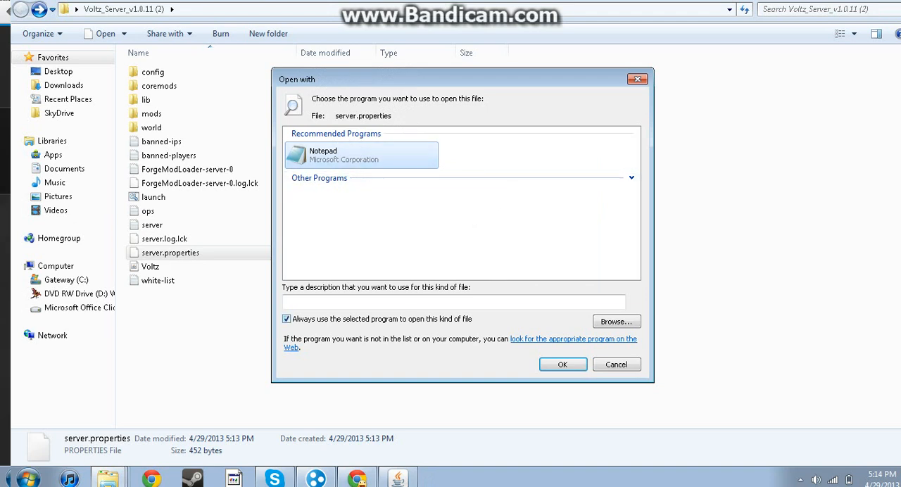
left_click(286, 319)
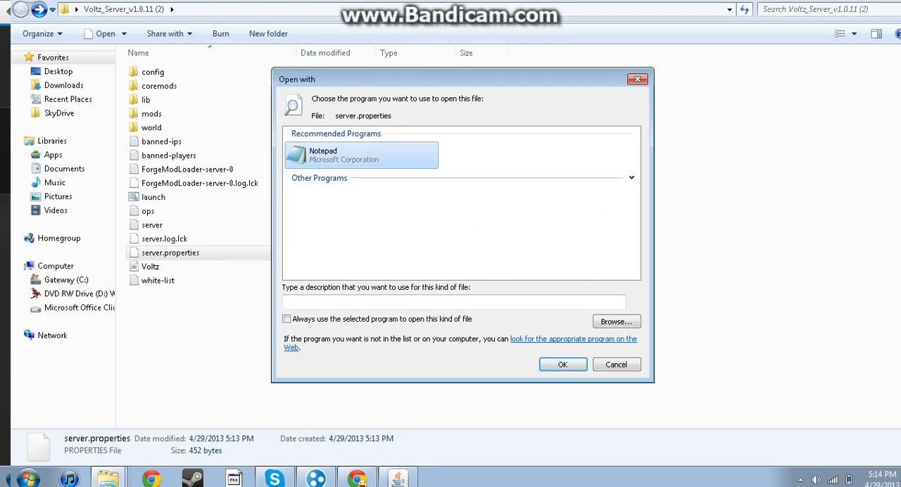
left_click(562, 364)
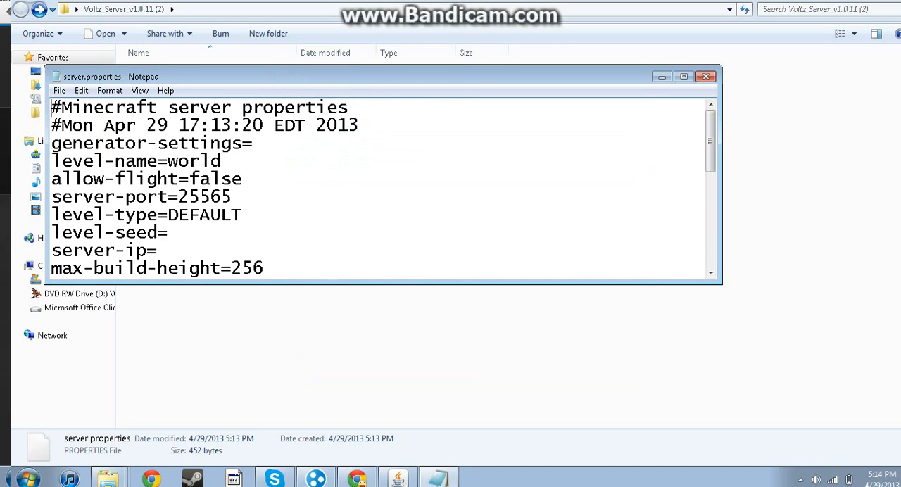
left_click(682, 76)
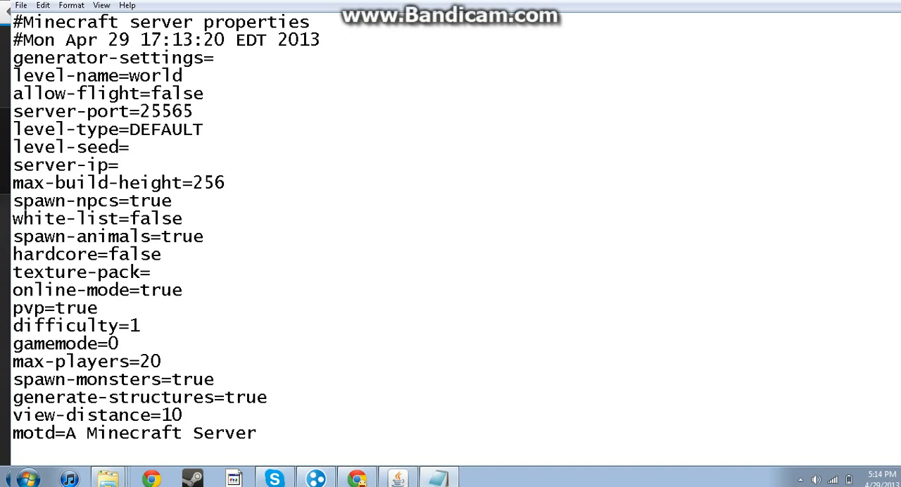
left_click(182, 76)
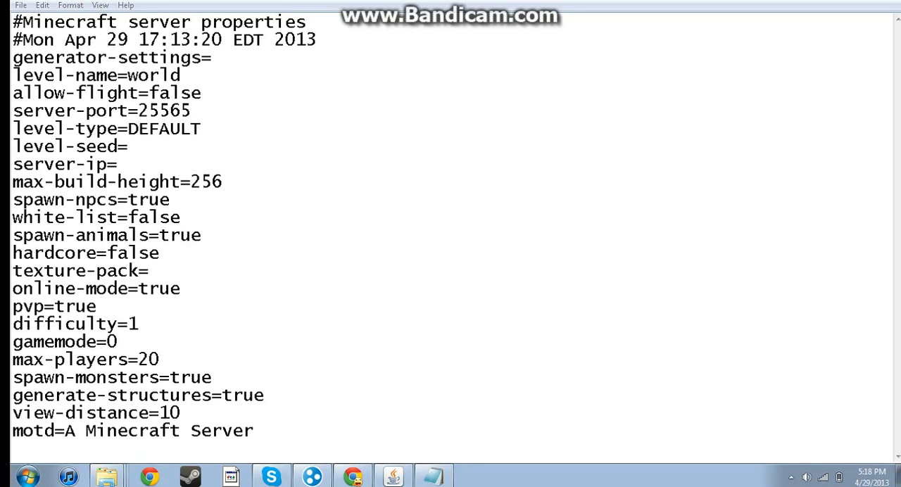
left_click(202, 129)
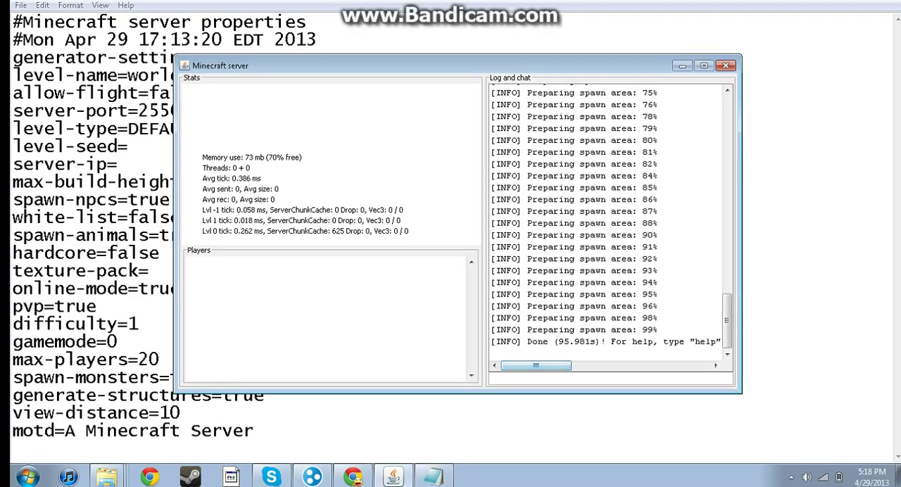
Confirm the server log reads Done and minimize windows to show the desktop.
double_click(668, 342)
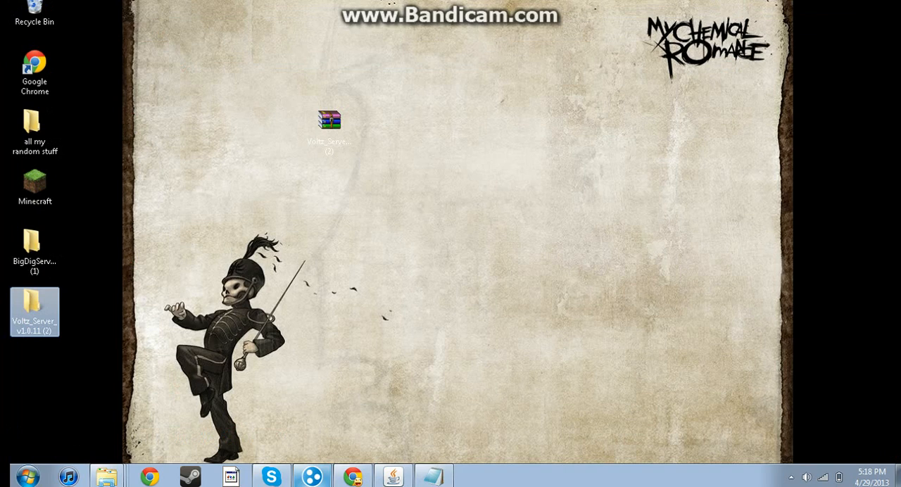
Fill in a new Hamachi network named HuNightmare with a password, then close the form.
left_click(241, 105)
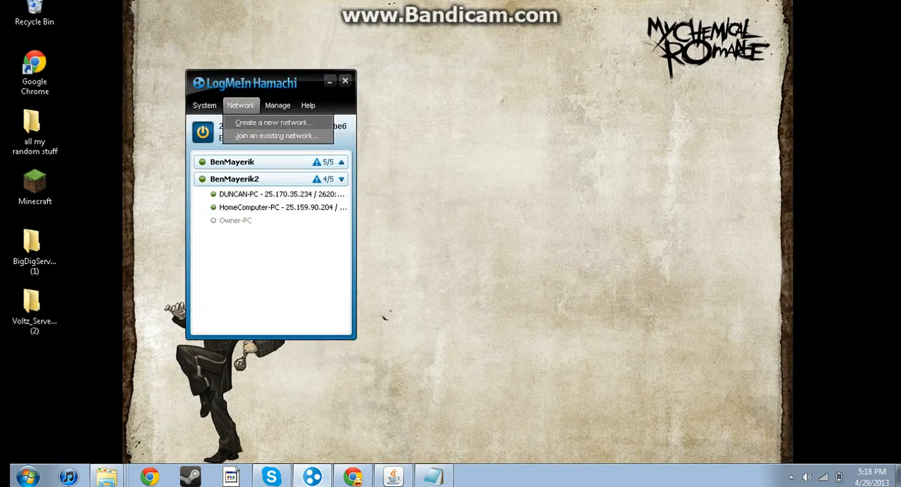
left_click(275, 122)
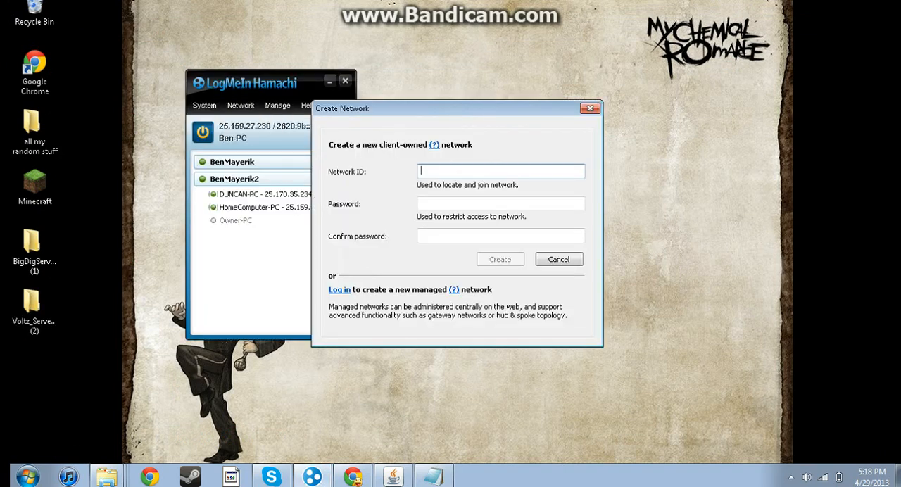
type("binkVF,K B")
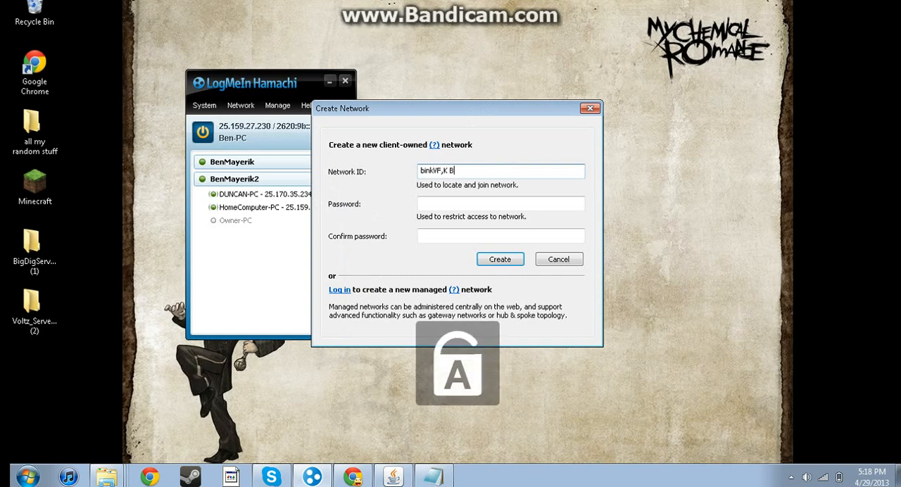
type("••")
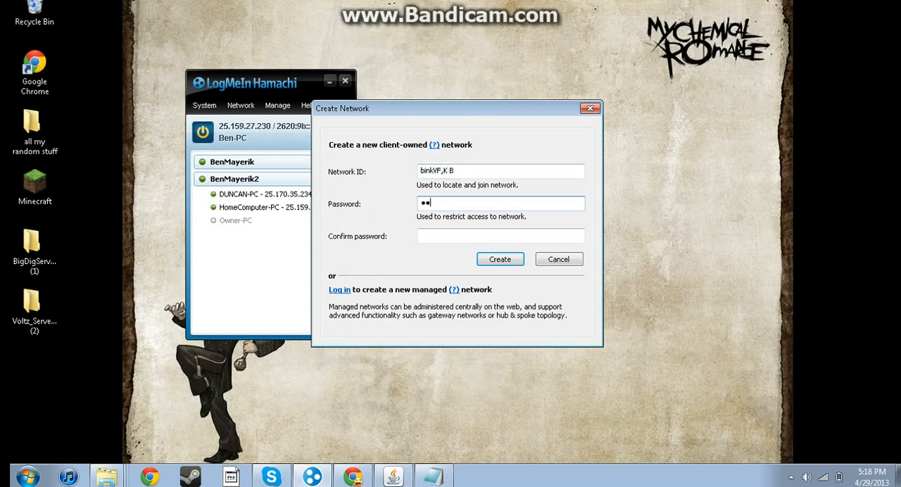
left_click(499, 236)
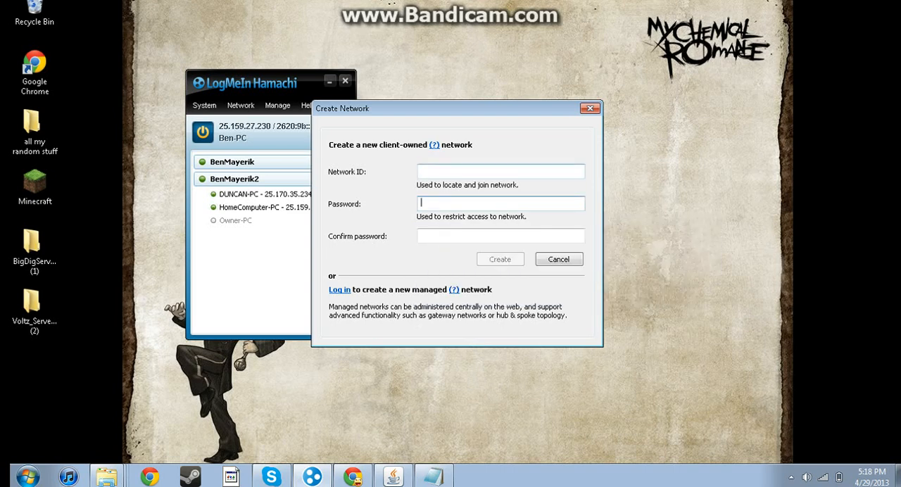
type("H")
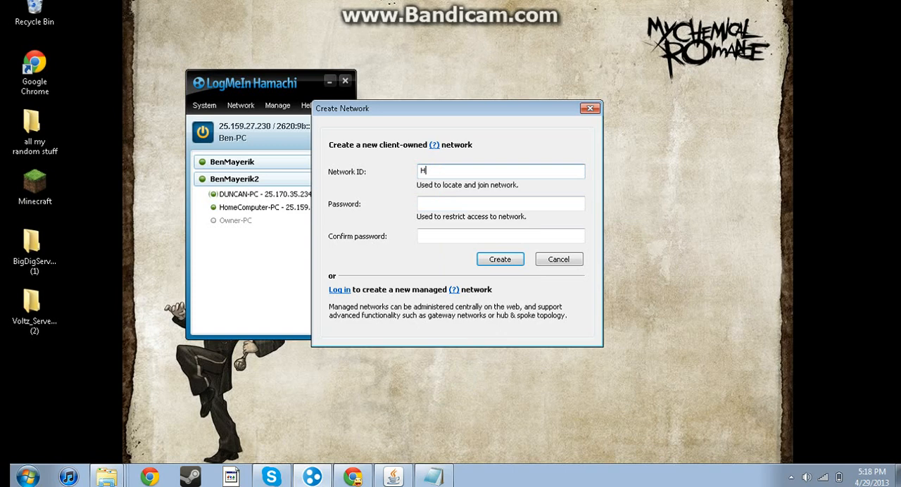
type("uNightmar")
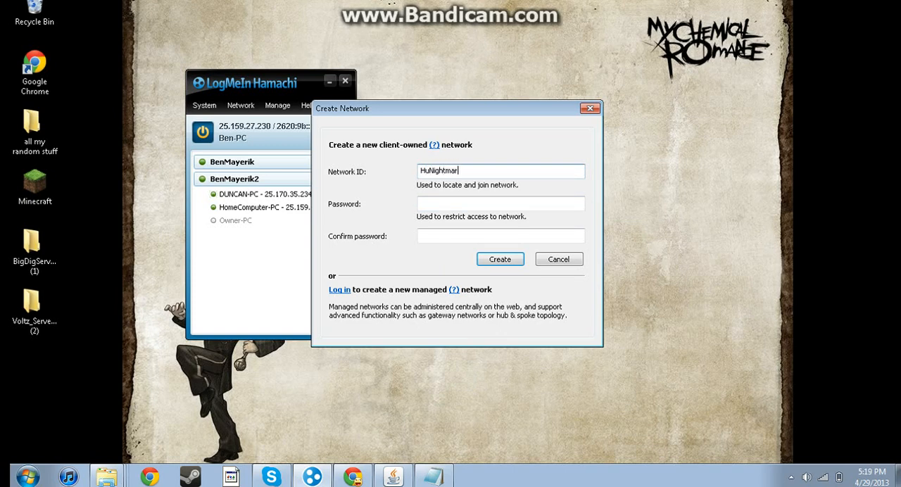
left_click(500, 204)
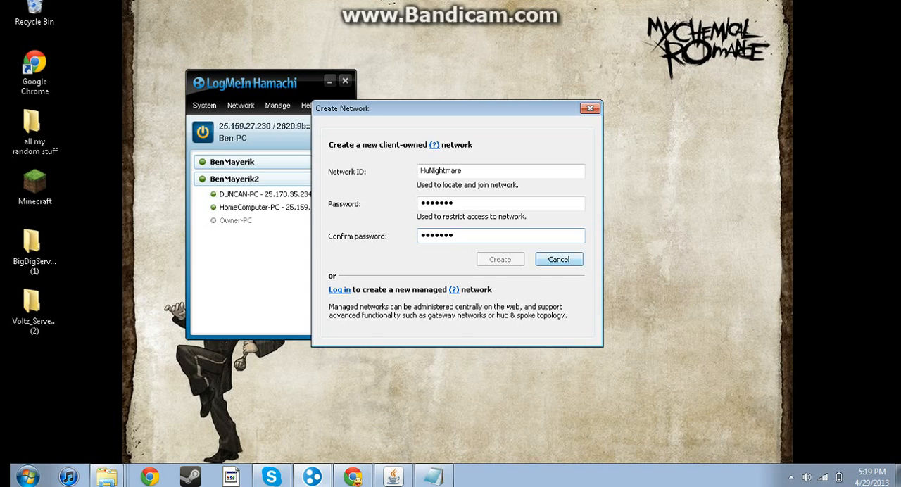
left_click(558, 259)
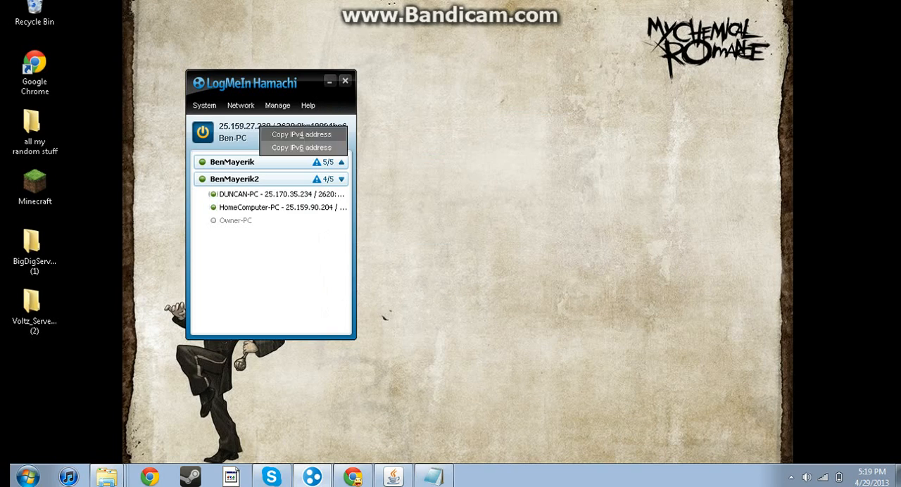
Paste the Hamachi IP 25.159.27.230 after server-ip= in server.properties.
left_click(301, 147)
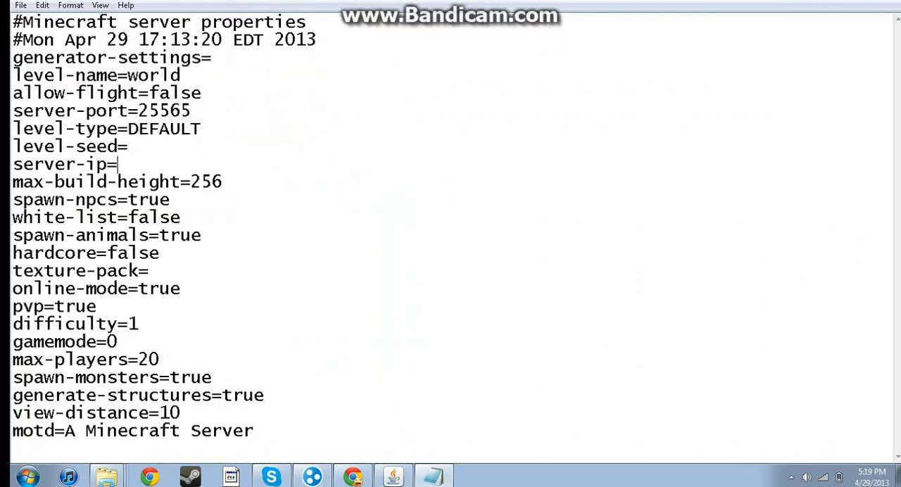
right_click(118, 165)
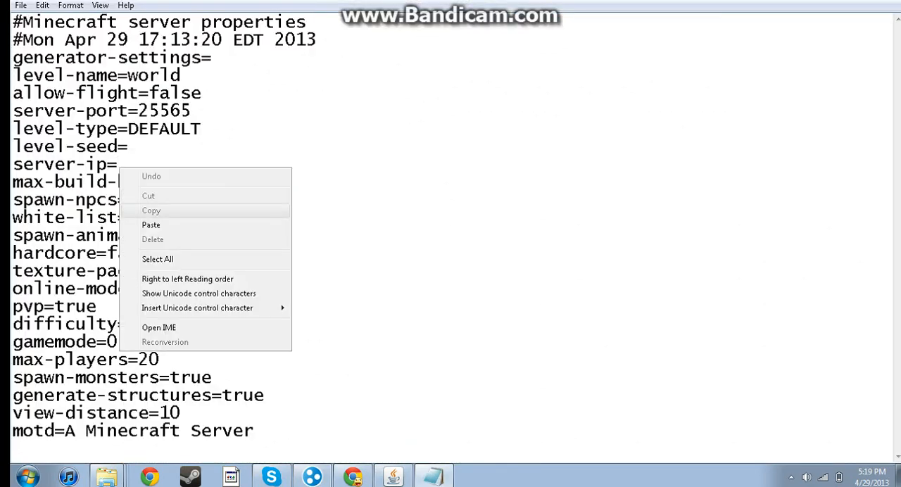
left_click(151, 224)
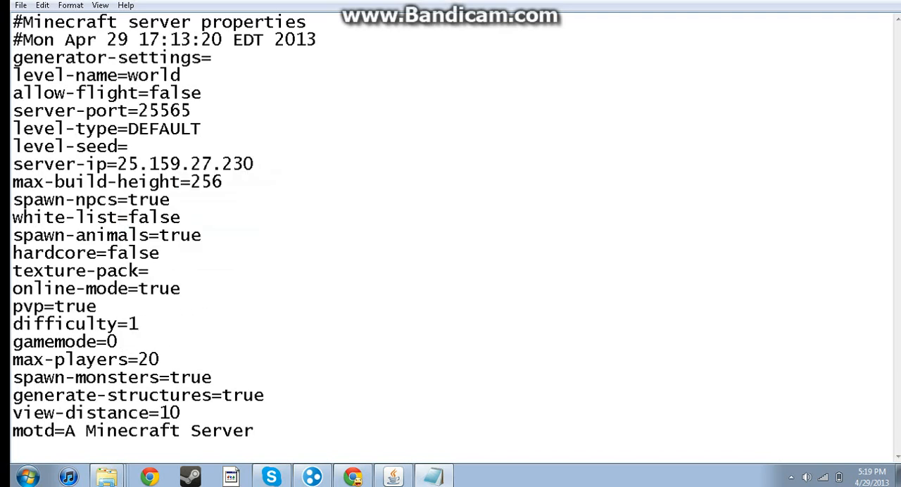
Enter Badass as the level-seed and select the existing motd text.
type("B")
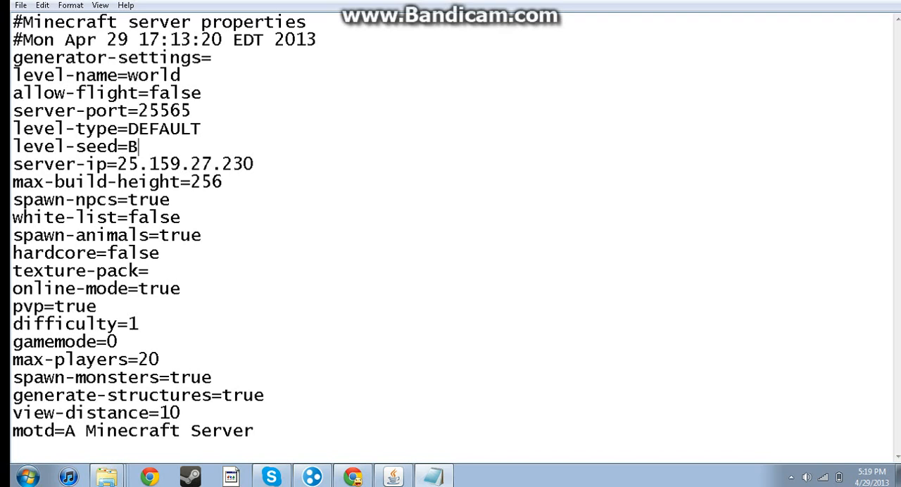
type("adass")
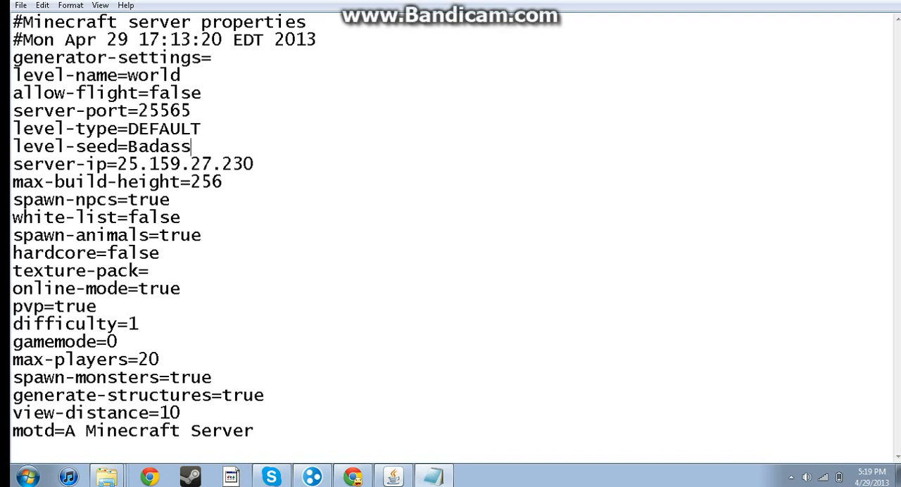
left_click(139, 324)
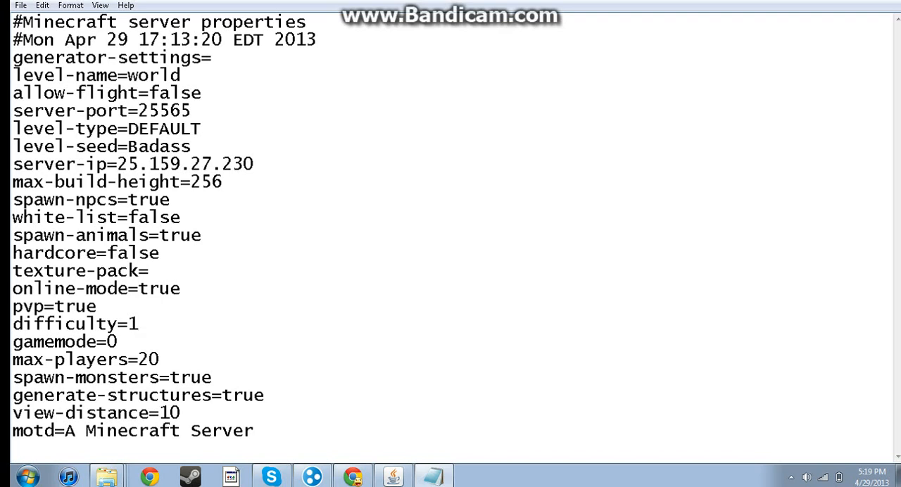
left_click(160, 360)
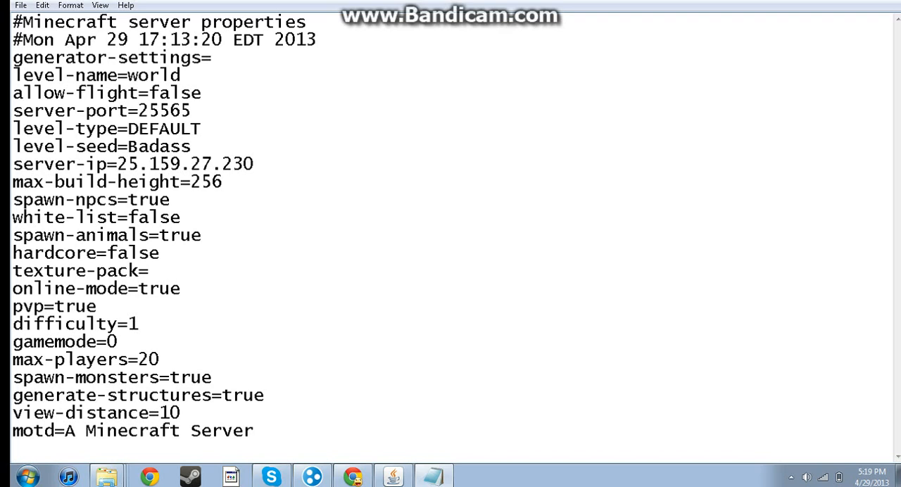
left_click(179, 412)
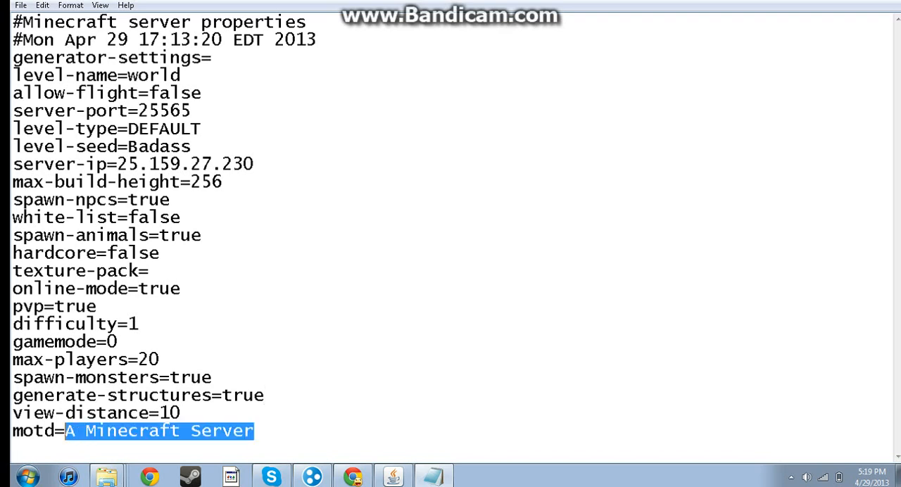
Set motd to 'This was a youtube how to by ME' and white-list to True.
type("Suc")
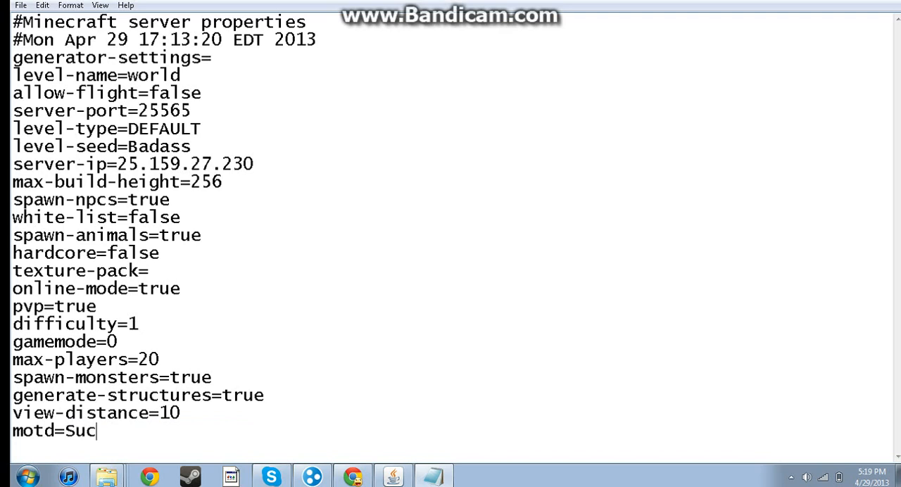
key("BackSpace")
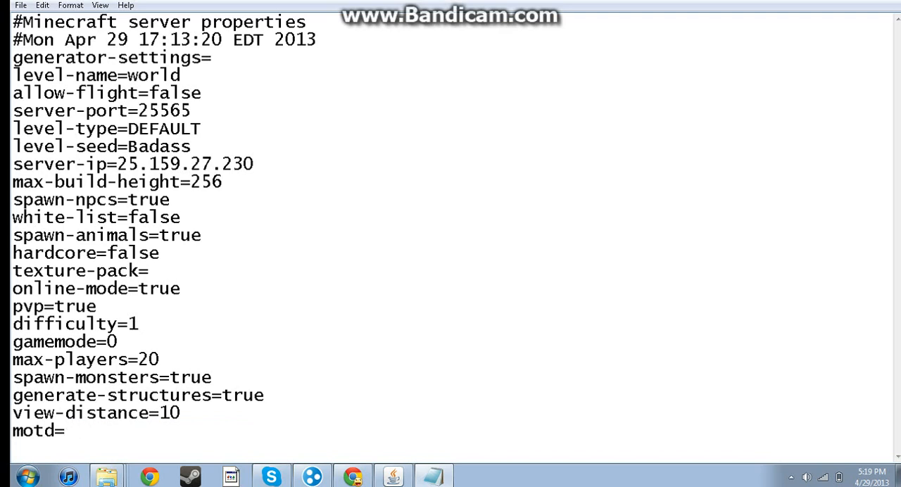
type("This was a")
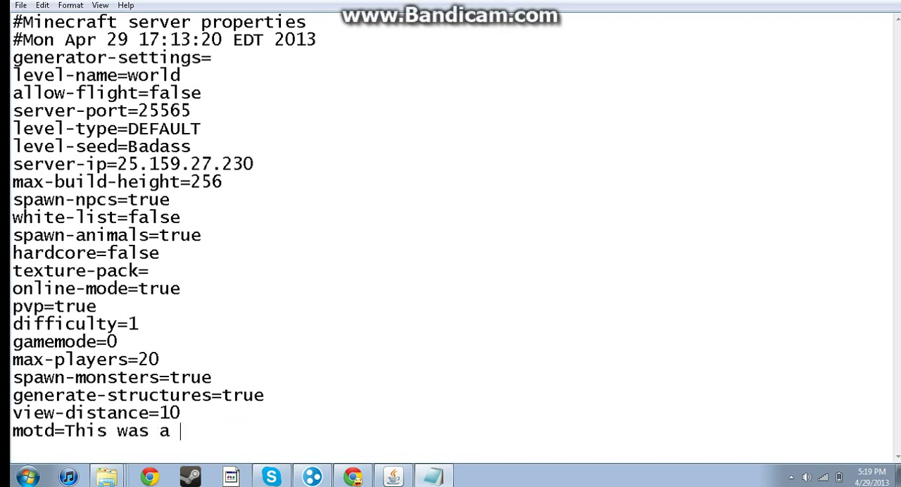
type("youtube")
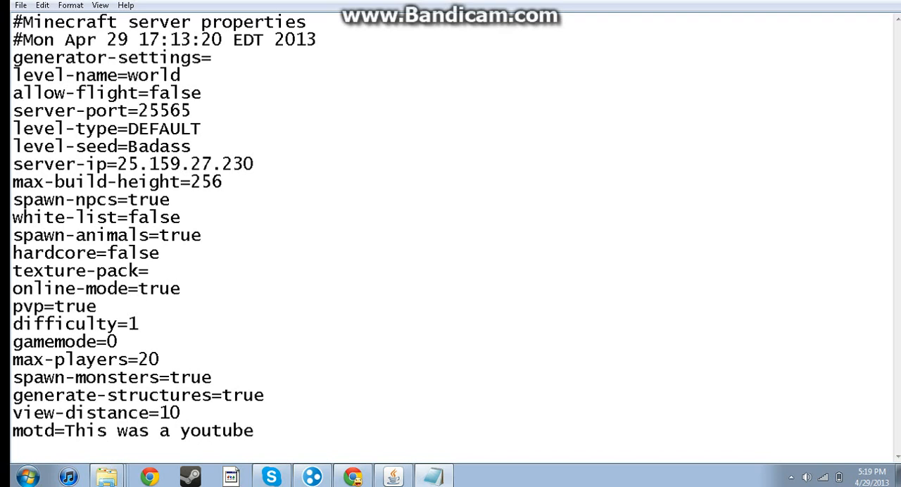
type("how to")
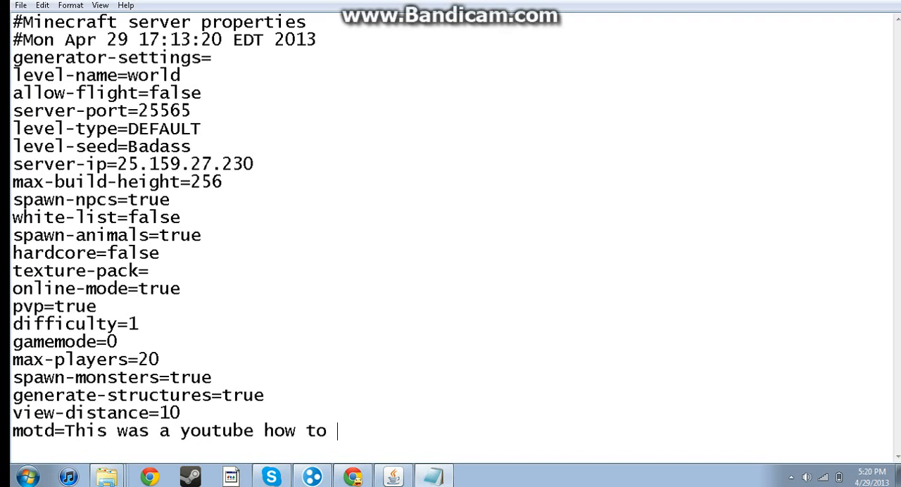
type("by ME")
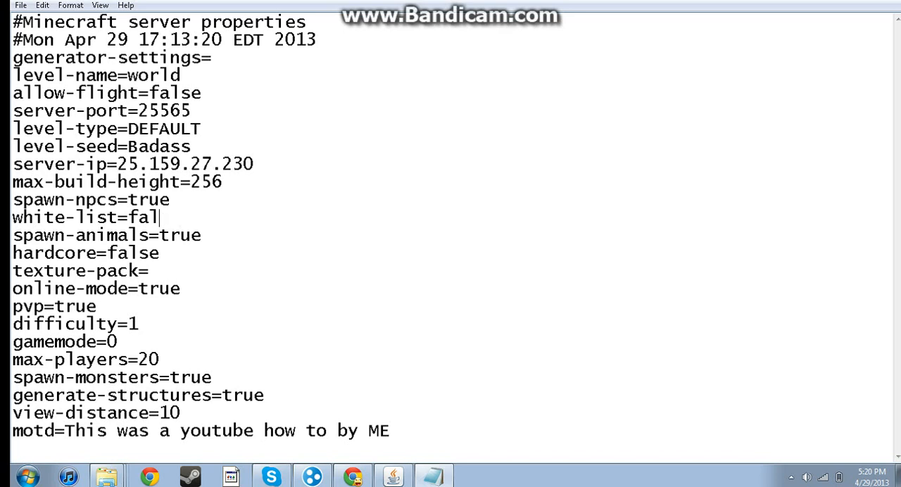
type("True")
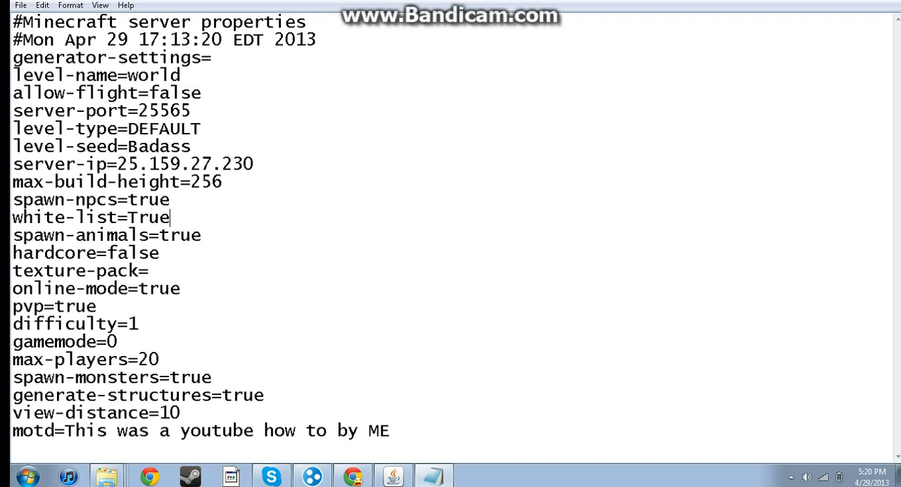
left_click(20, 5)
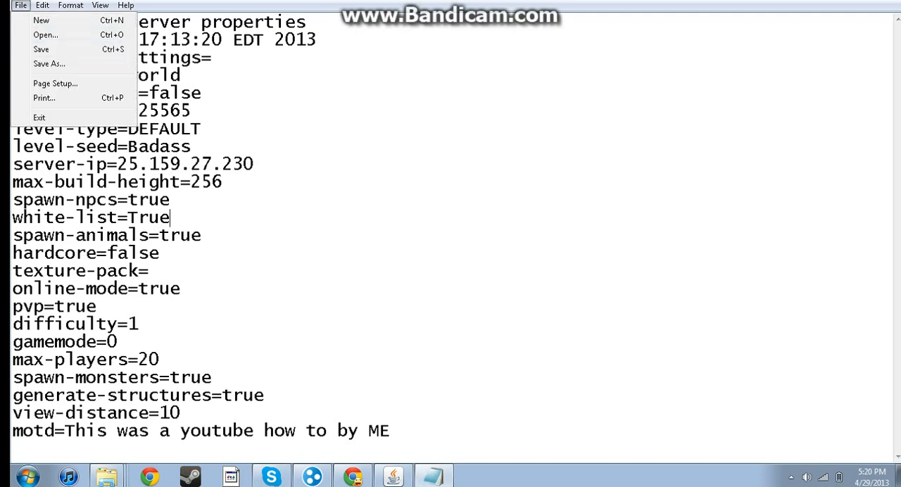
Close the Notepad window from the taskbar, leaving the Hamachi network list visible.
right_click(434, 474)
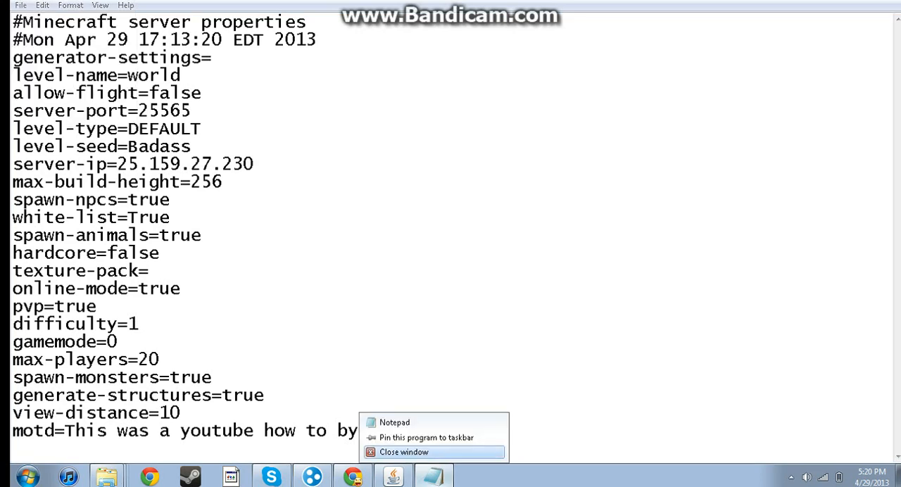
left_click(404, 452)
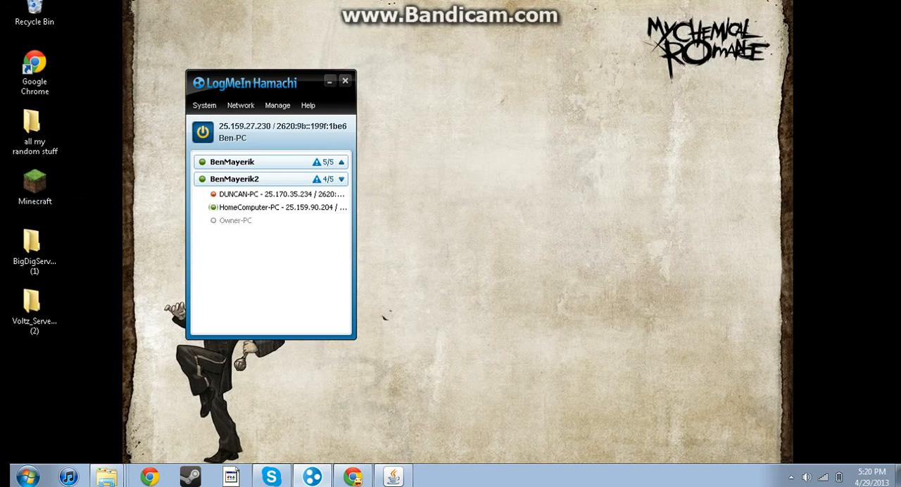
mouse_move(232, 161)
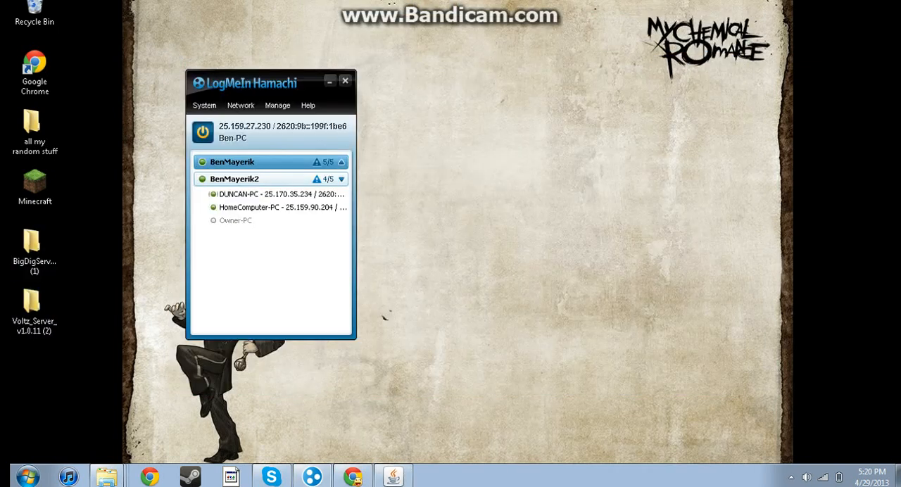
Browse the 'all my random stuff' desktop folder, scrolling through its contents.
double_click(34, 133)
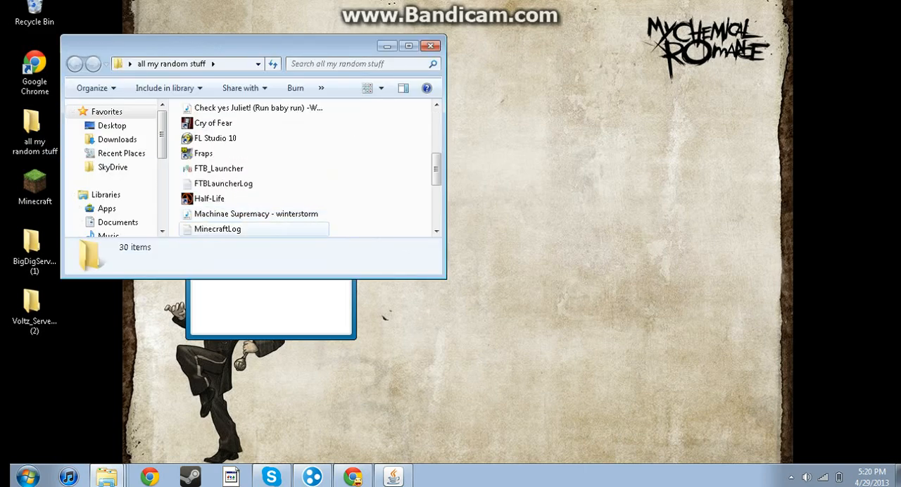
scroll("down", 3)
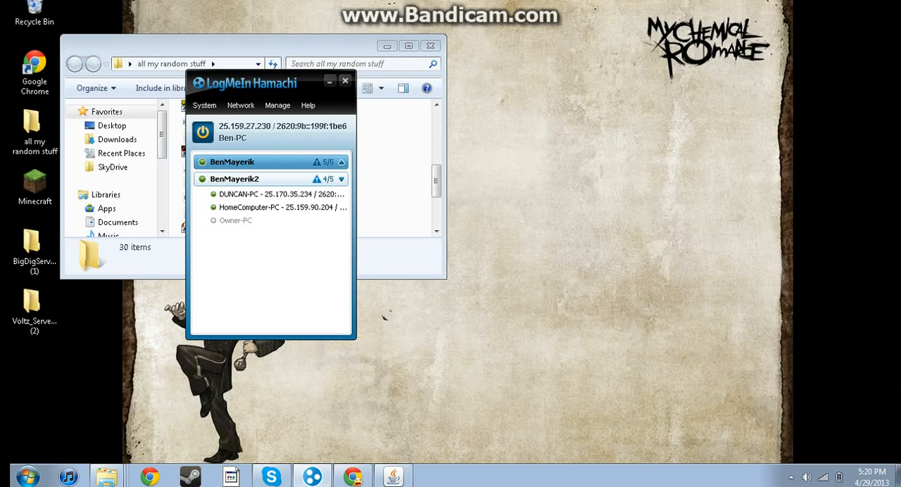
left_click(345, 80)
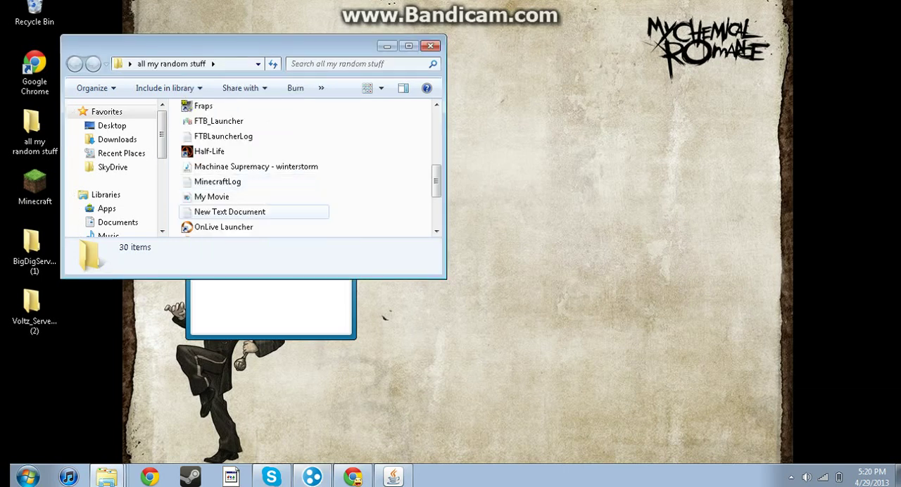
scroll("down", 3)
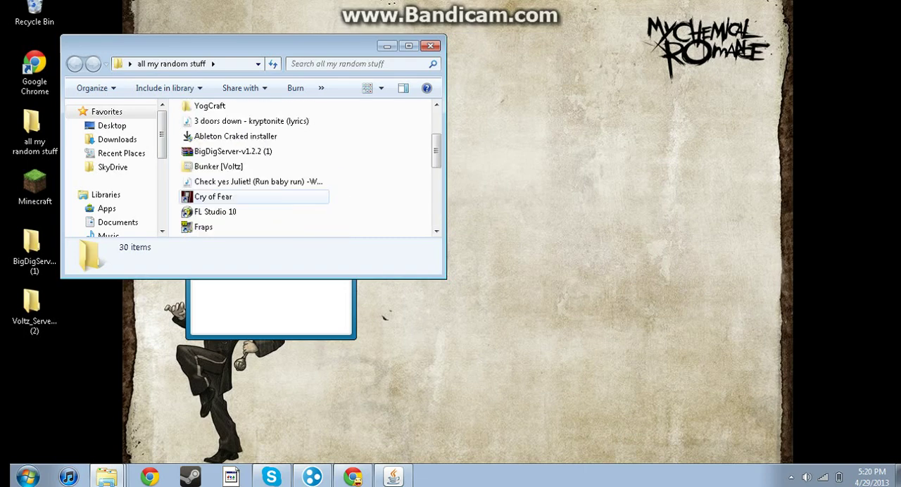
scroll("up", 3)
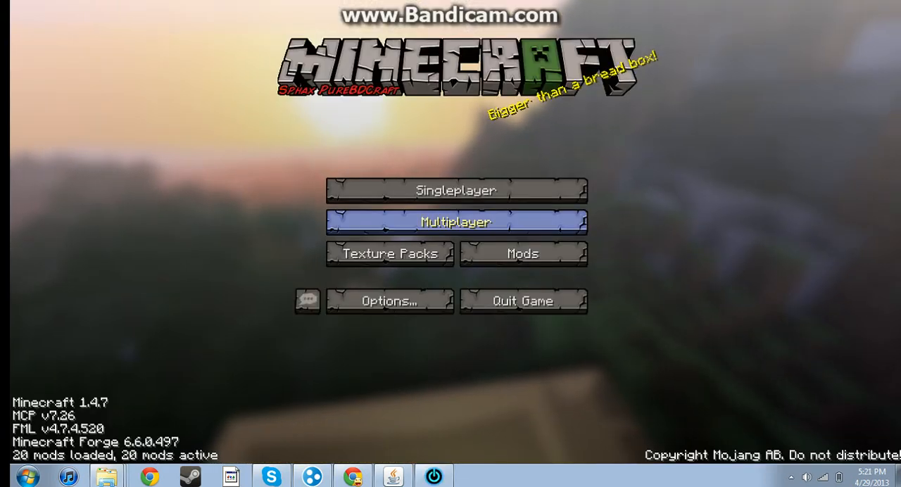
Join the Minecraft Server at 25.159.27.230 from the Multiplayer list.
left_click(455, 222)
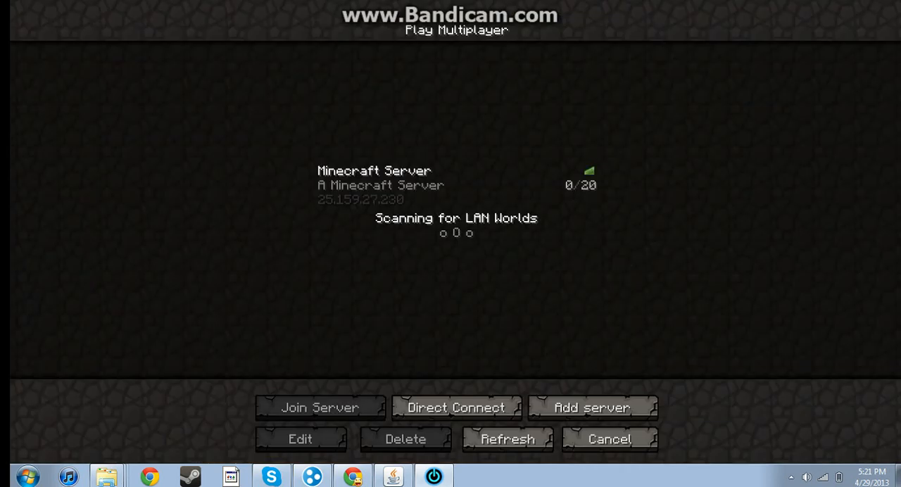
left_click(320, 408)
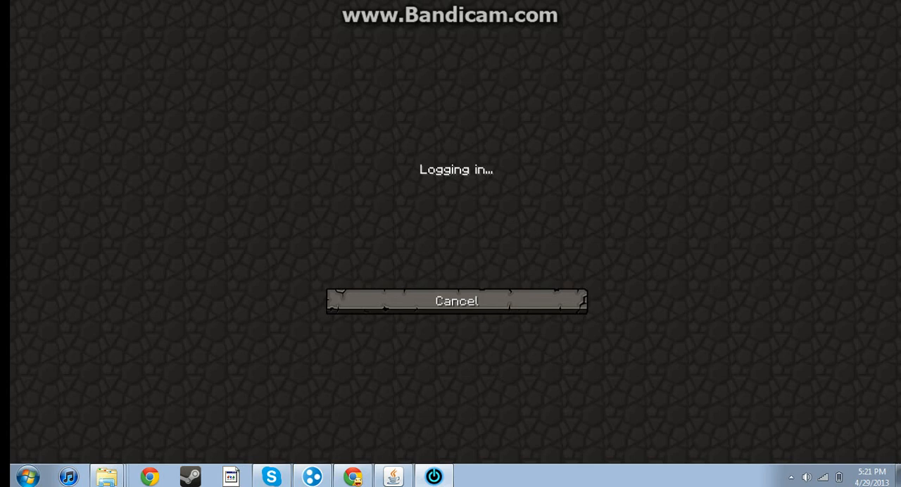
left_click(456, 301)
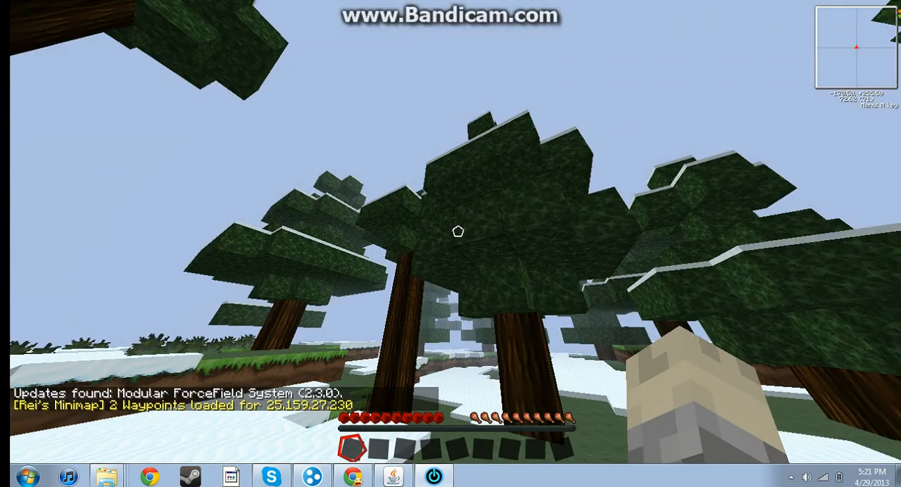
mouse_move(459, 232)
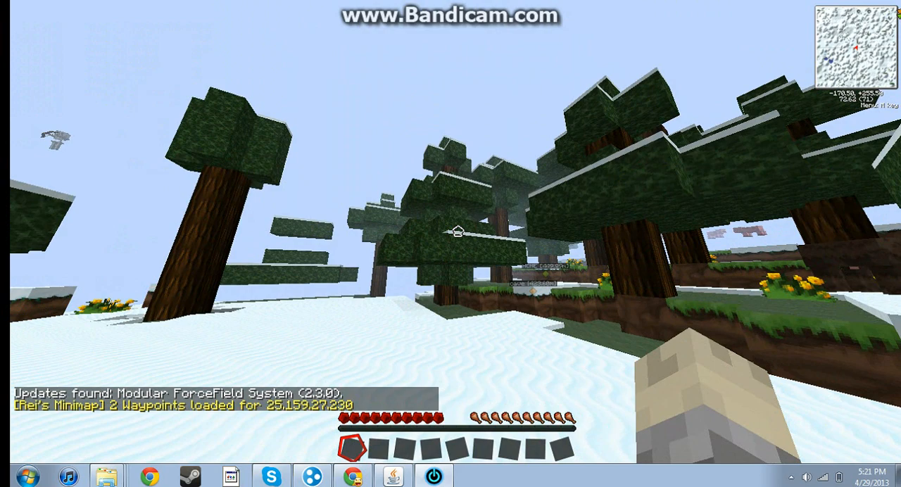
mouse_move(451, 244)
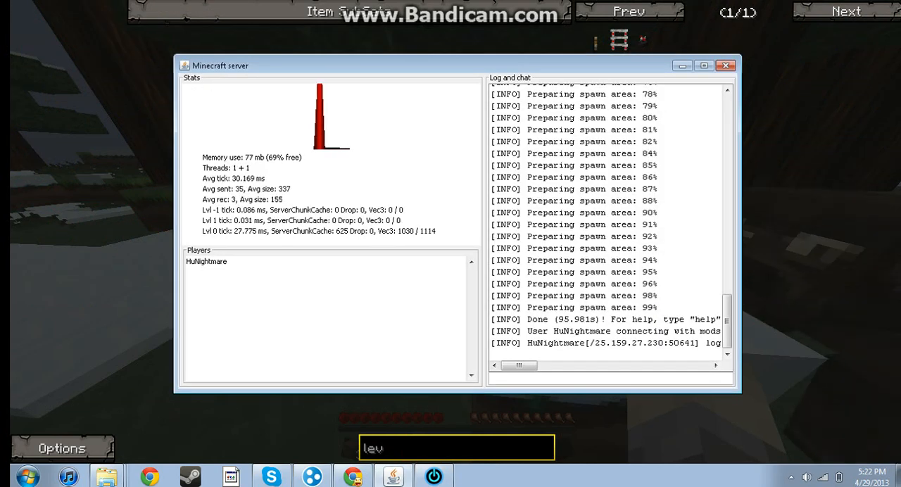
Enter 'op HuNightmare' in the server console to grant operator rights.
type("op Hu")
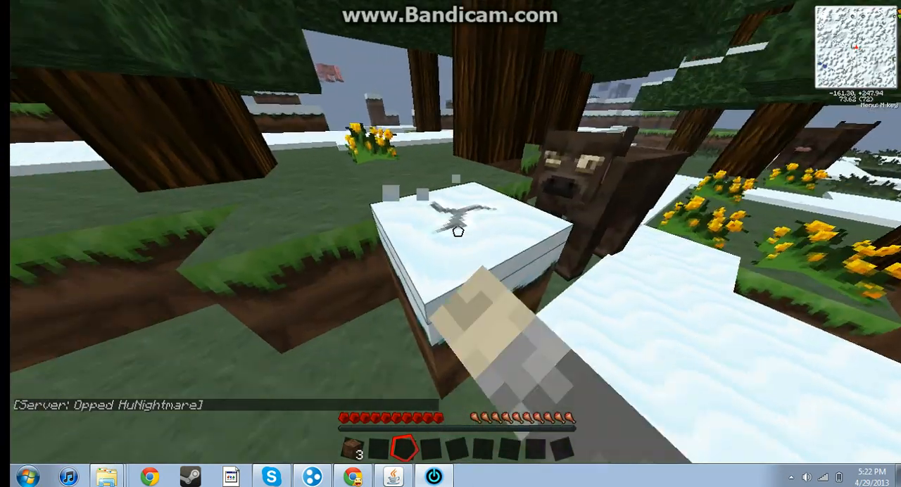
mouse_move(458, 232)
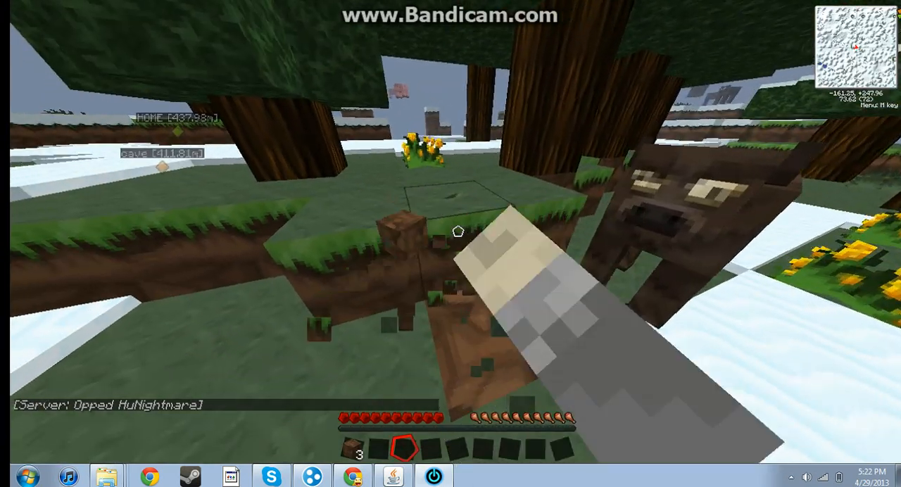